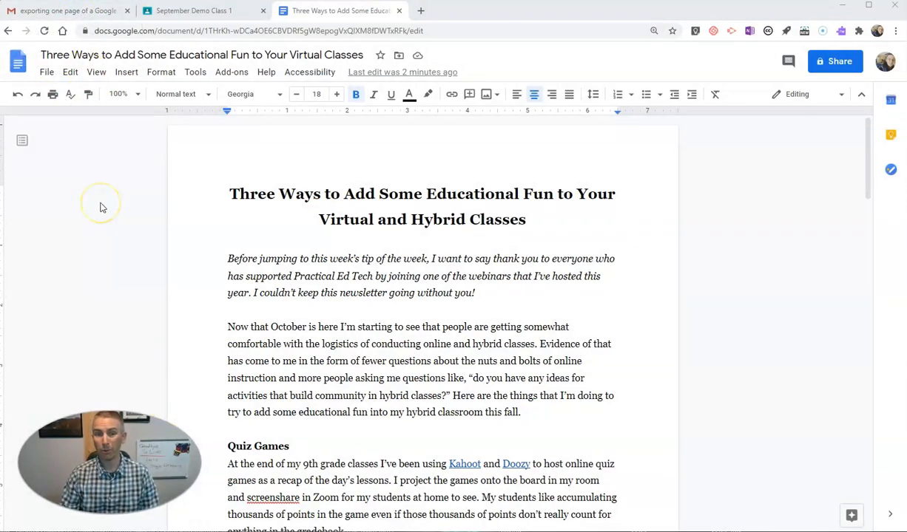
{"action": "mouse_move", "coordinate": [485, 267]}
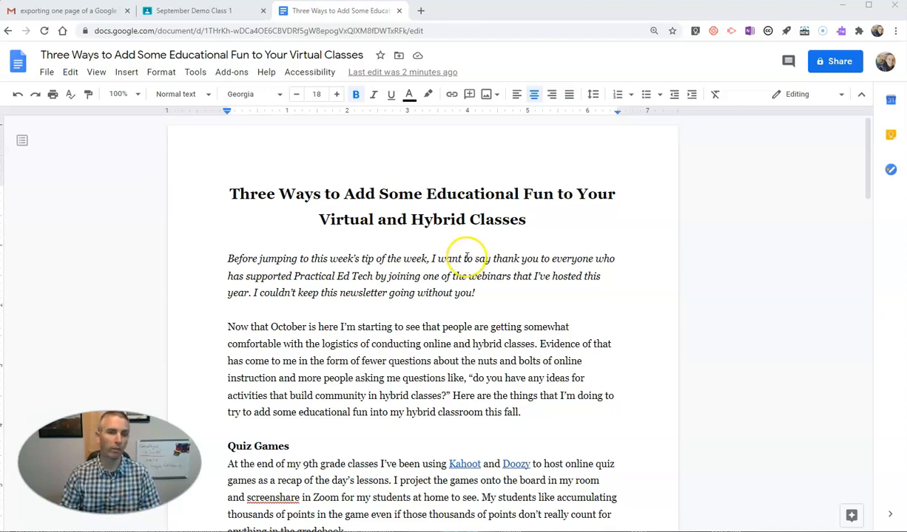
{"action": "mouse_move", "coordinate": [251, 263]}
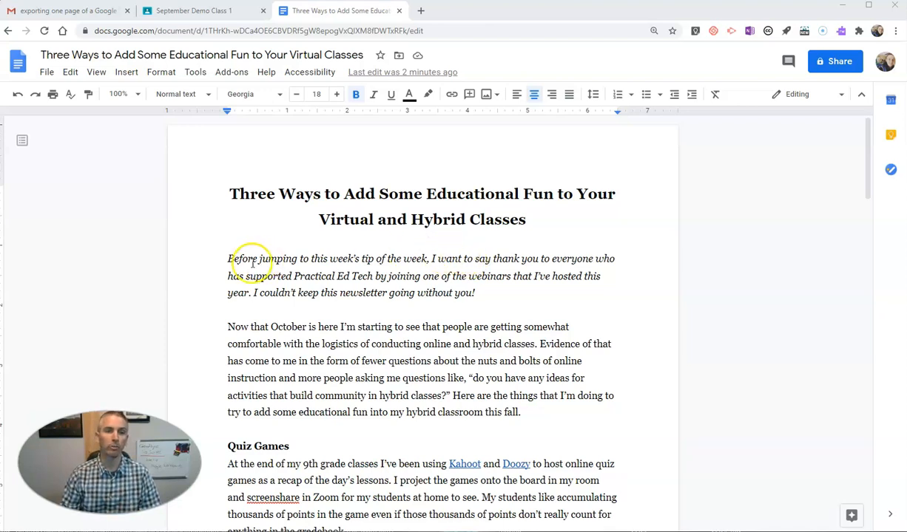
{"action": "mouse_move", "coordinate": [47, 71]}
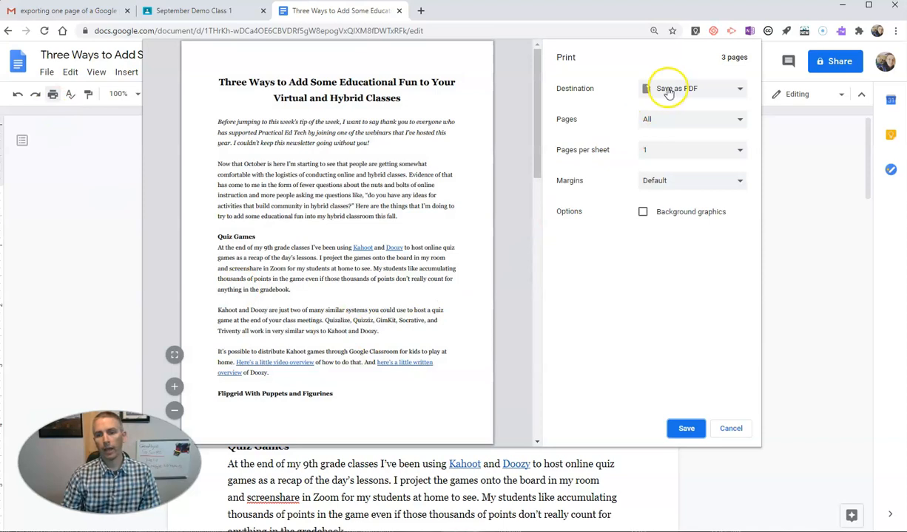
{"action": "mouse_move", "coordinate": [580, 96]}
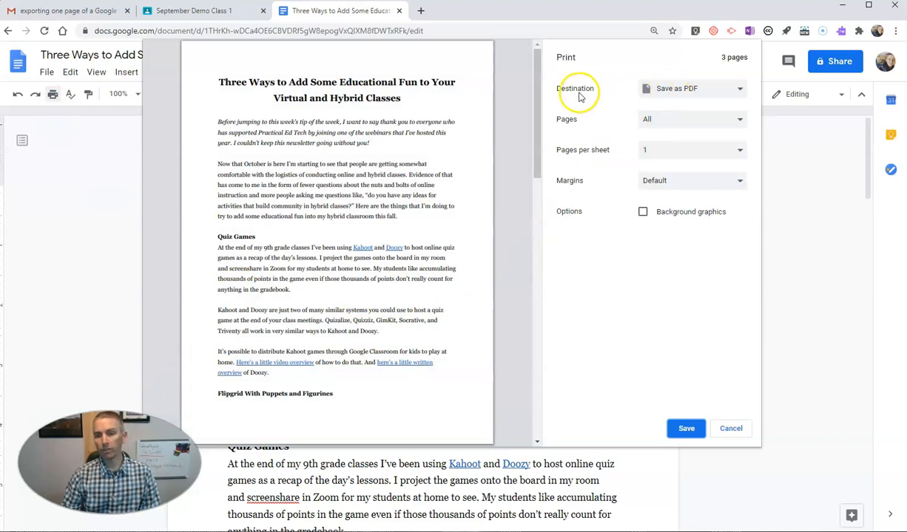
{"action": "mouse_move", "coordinate": [708, 91]}
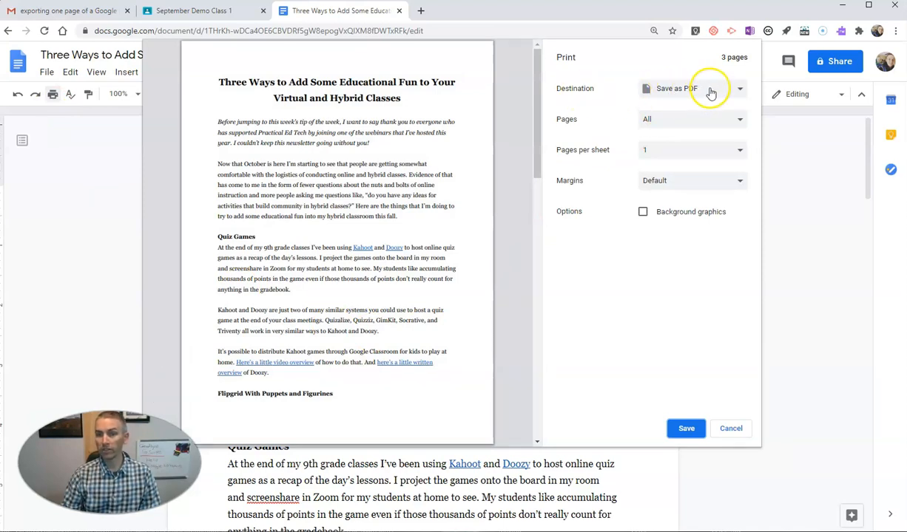
{"action": "mouse_move", "coordinate": [686, 126]}
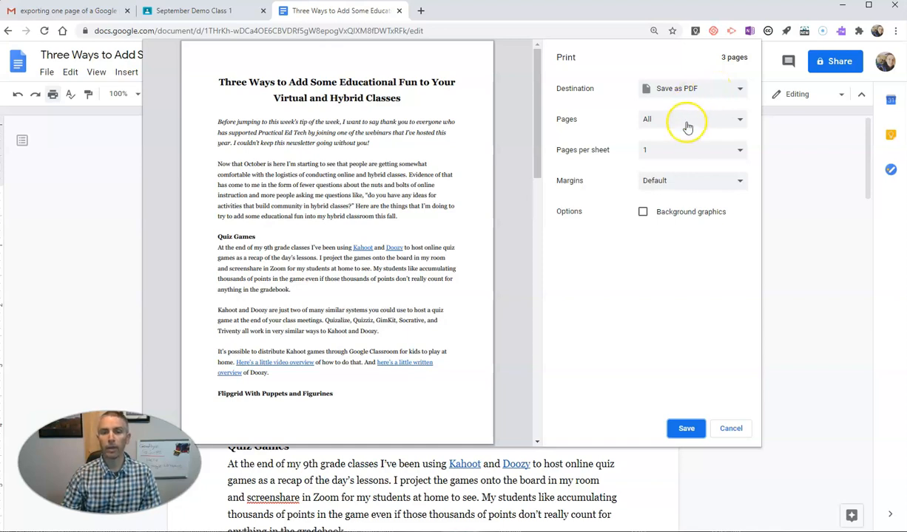
{"action": "mouse_move", "coordinate": [464, 210]}
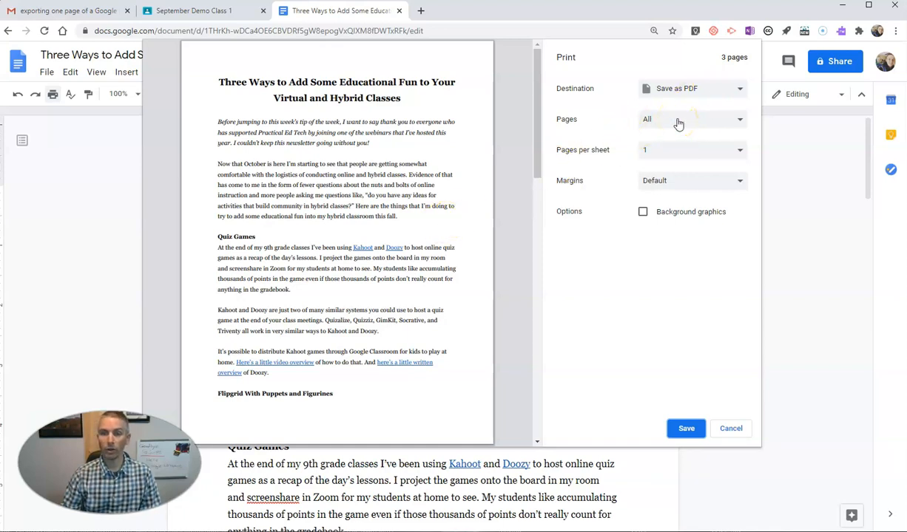
Limit the PDF export to a custom page range of page 1 and save it.
{"action": "left_click", "coordinate": [692, 118]}
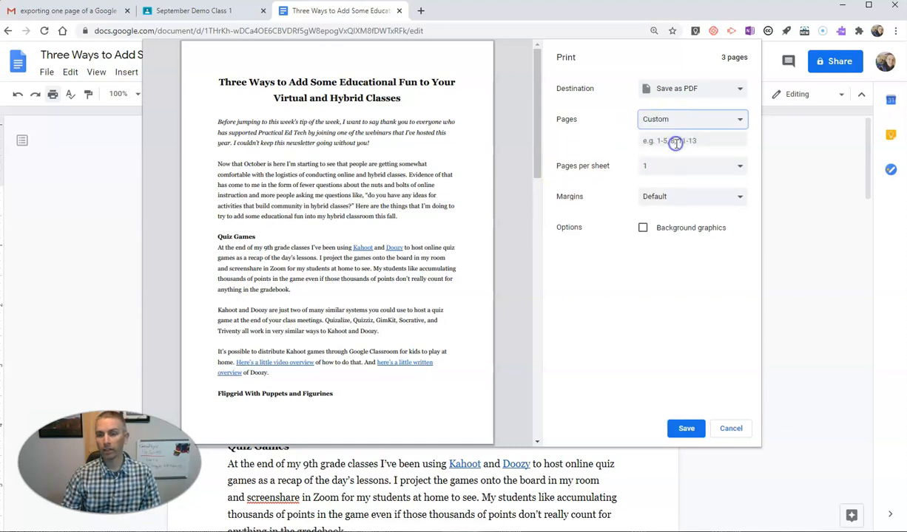
{"action": "left_click", "coordinate": [693, 141]}
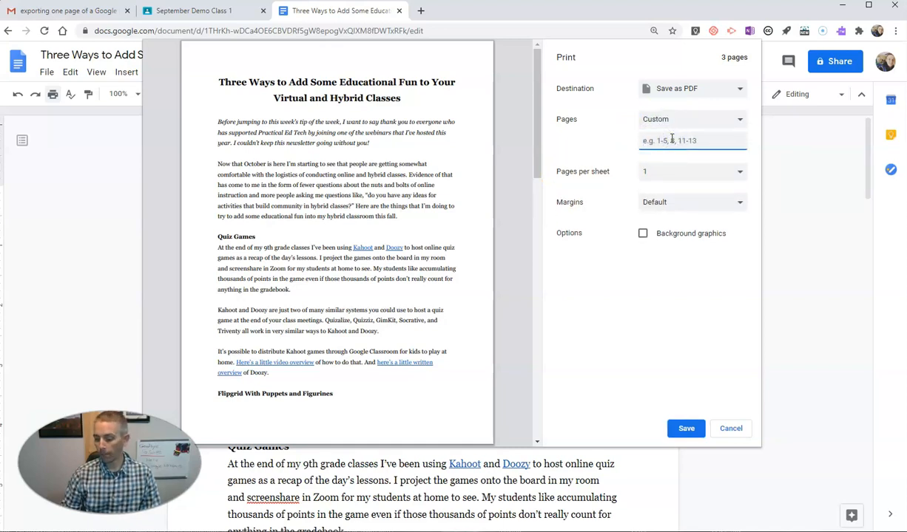
{"action": "type", "text": "1"}
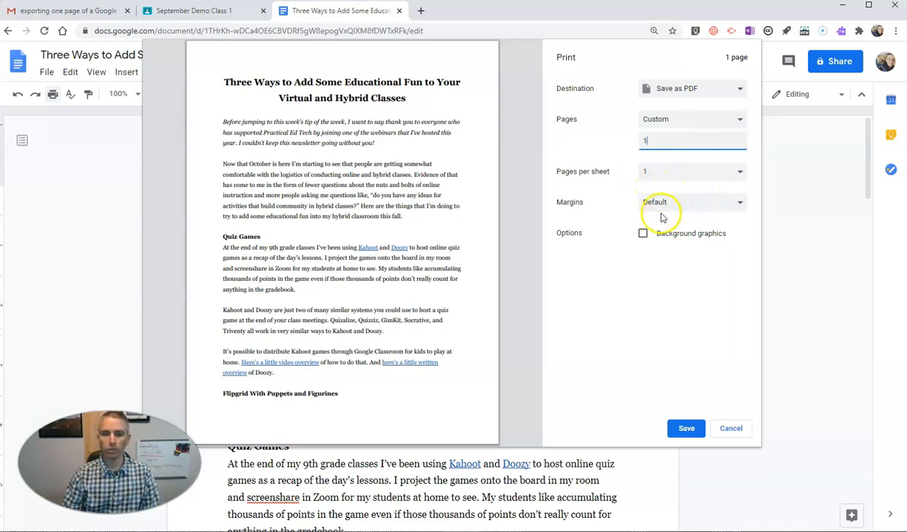
{"action": "mouse_move", "coordinate": [669, 415]}
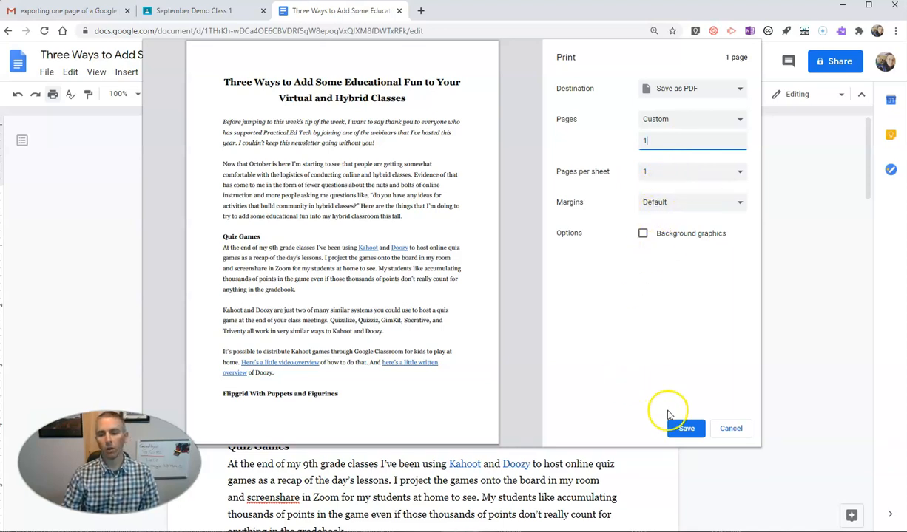
{"action": "left_click", "coordinate": [683, 429]}
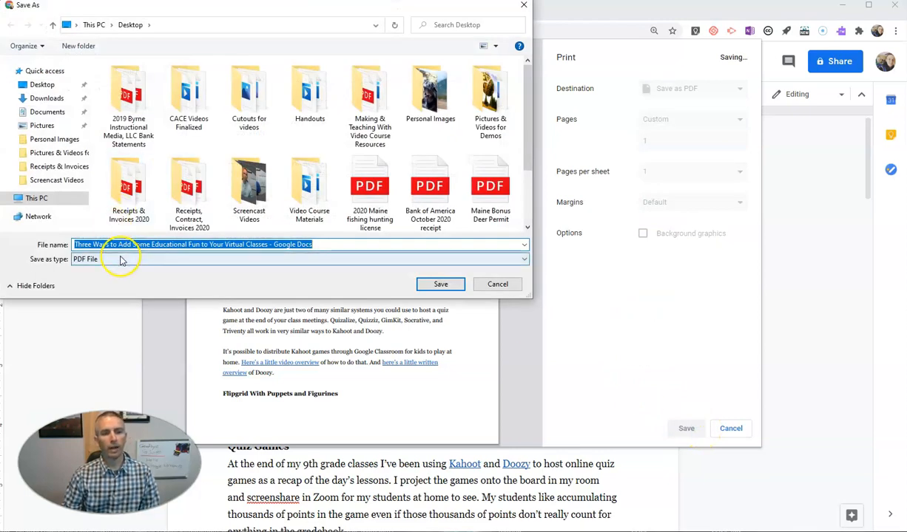
Rename the PDF to end with '- Copy for Students' and save it to the Desktop.
{"action": "left_click", "coordinate": [318, 244]}
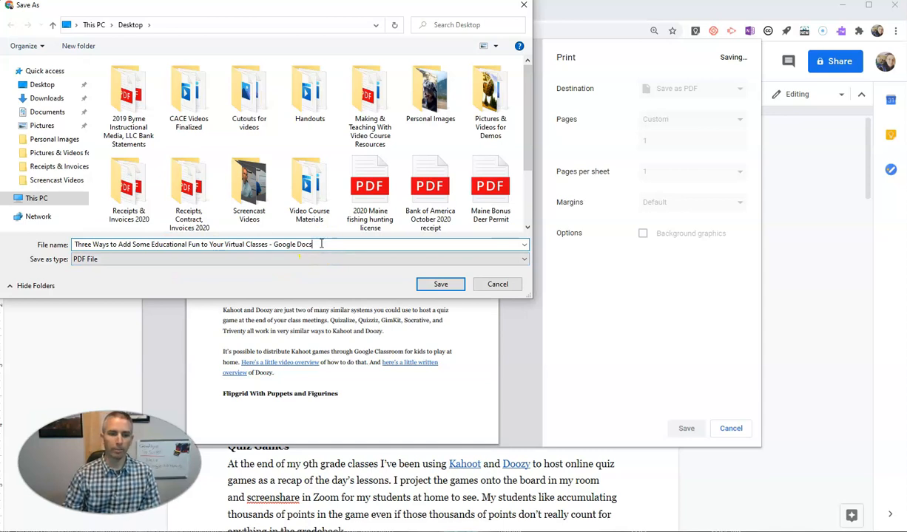
{"action": "double_click", "coordinate": [293, 244]}
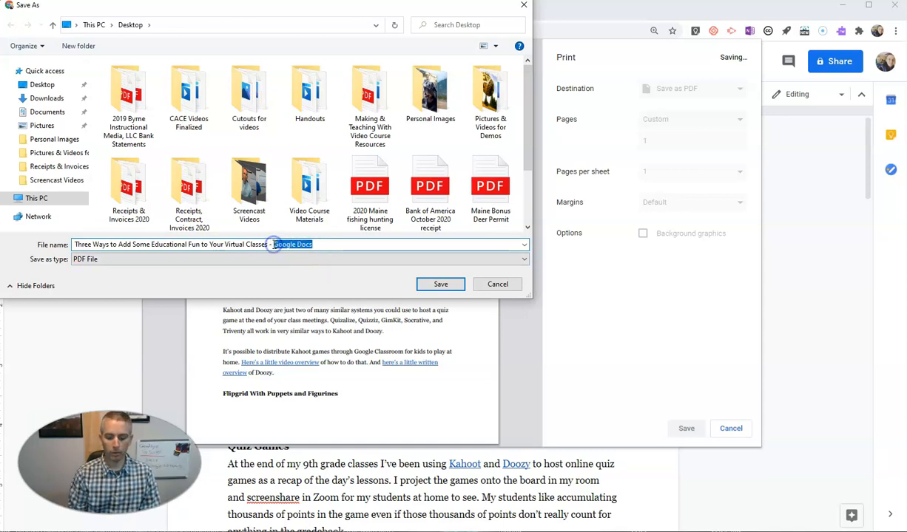
{"action": "type", "text": "- Copy for Stu"}
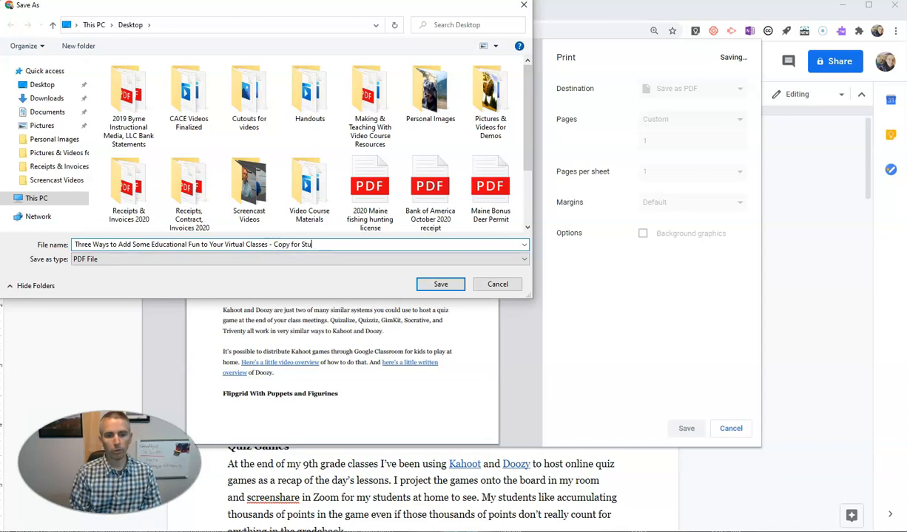
{"action": "type", "text": "dents"}
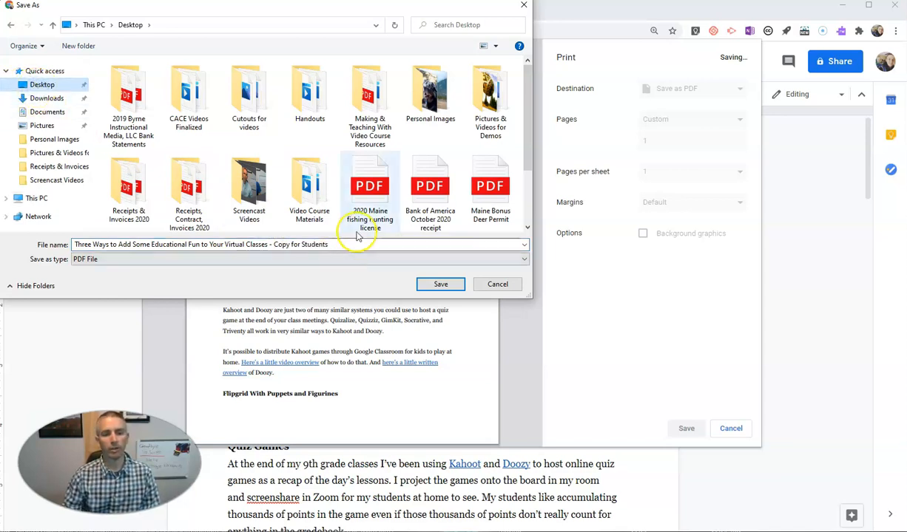
{"action": "left_click", "coordinate": [441, 284]}
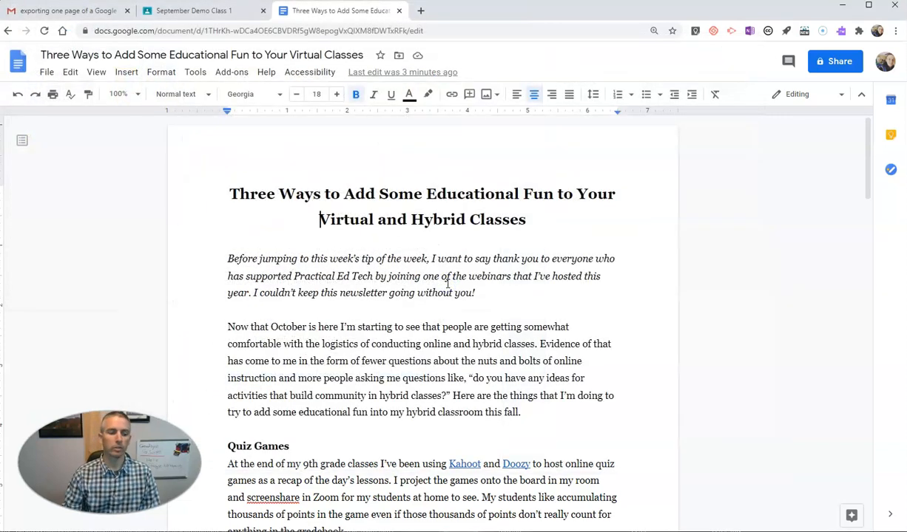
{"action": "mouse_move", "coordinate": [242, 27]}
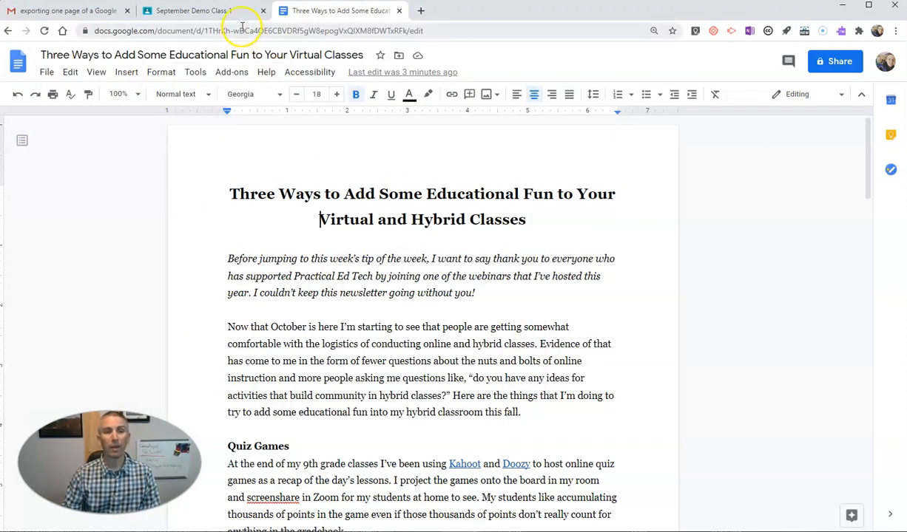
Switch to the September Demo Class in Classroom and show its Classwork list.
{"action": "left_click", "coordinate": [194, 10]}
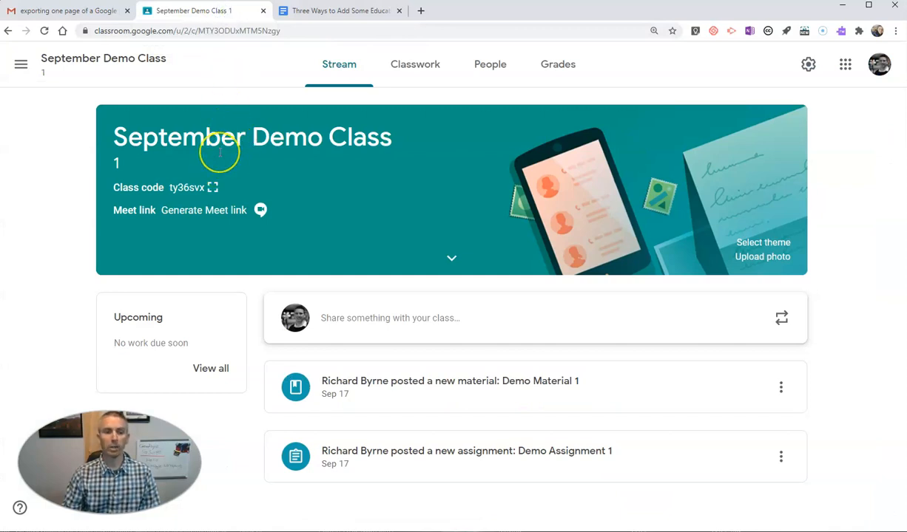
{"action": "mouse_move", "coordinate": [332, 263]}
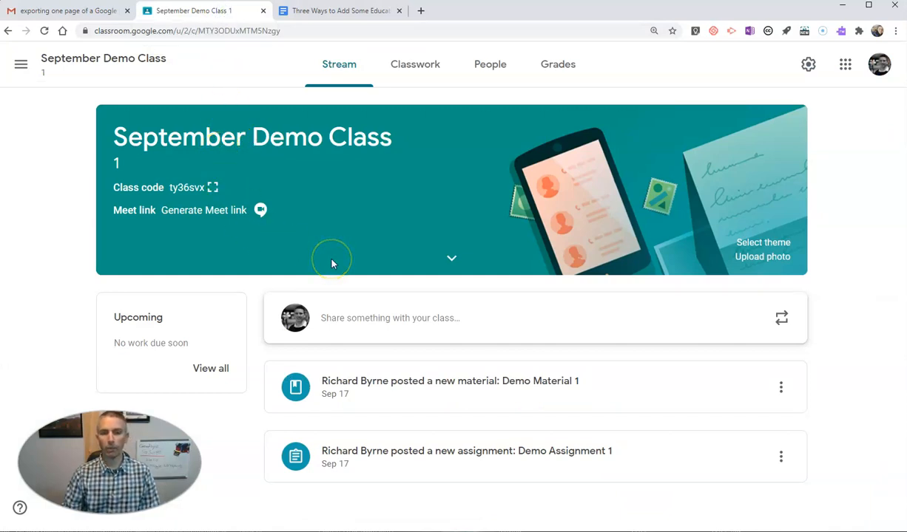
{"action": "mouse_move", "coordinate": [367, 344]}
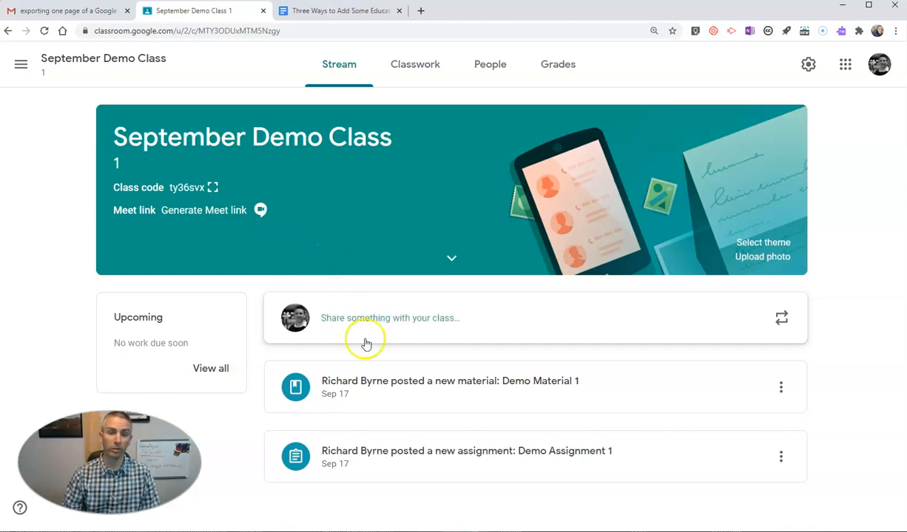
{"action": "left_click", "coordinate": [414, 65]}
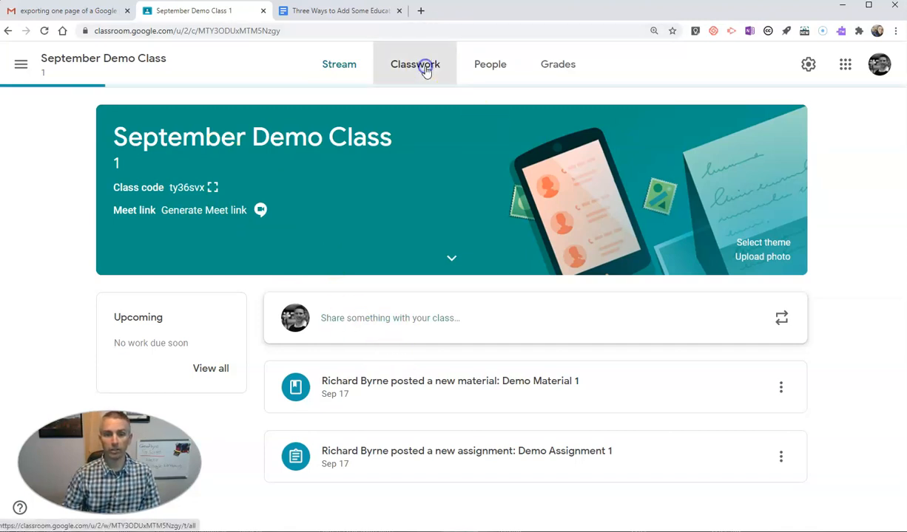
{"action": "mouse_move", "coordinate": [309, 228]}
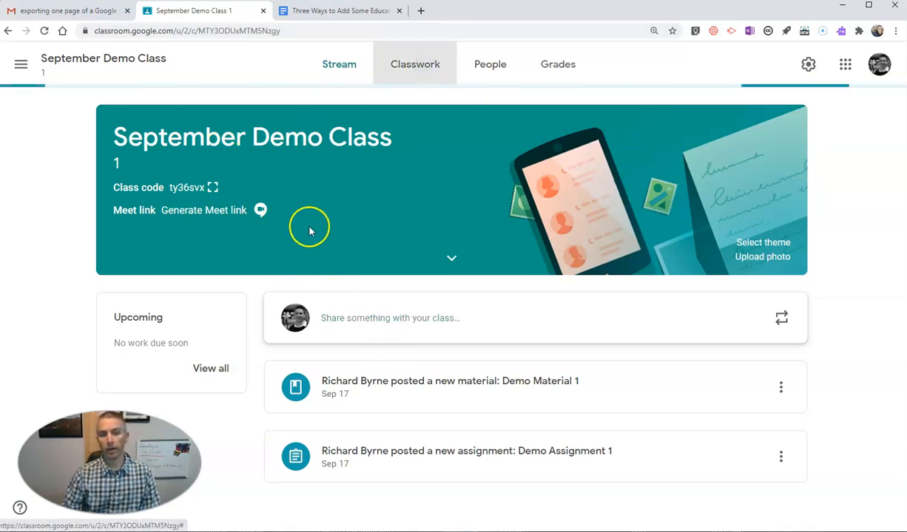
{"action": "mouse_move", "coordinate": [176, 216]}
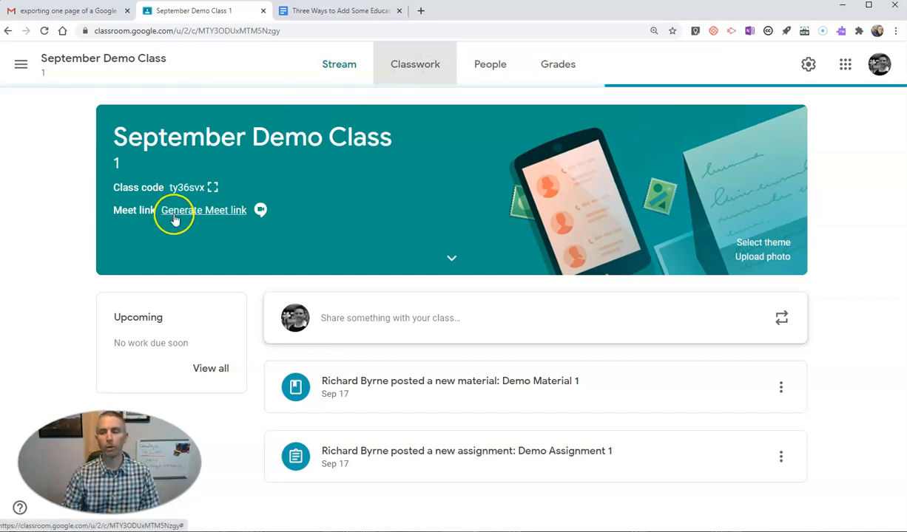
{"action": "mouse_move", "coordinate": [275, 180]}
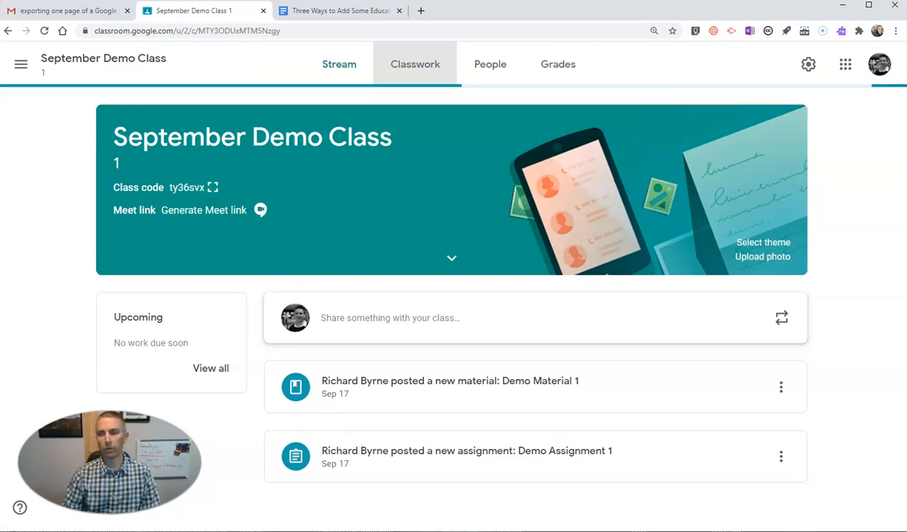
Create a new assignment titled 'Read this Document and Add Your Comments to it'.
{"action": "left_click", "coordinate": [414, 66]}
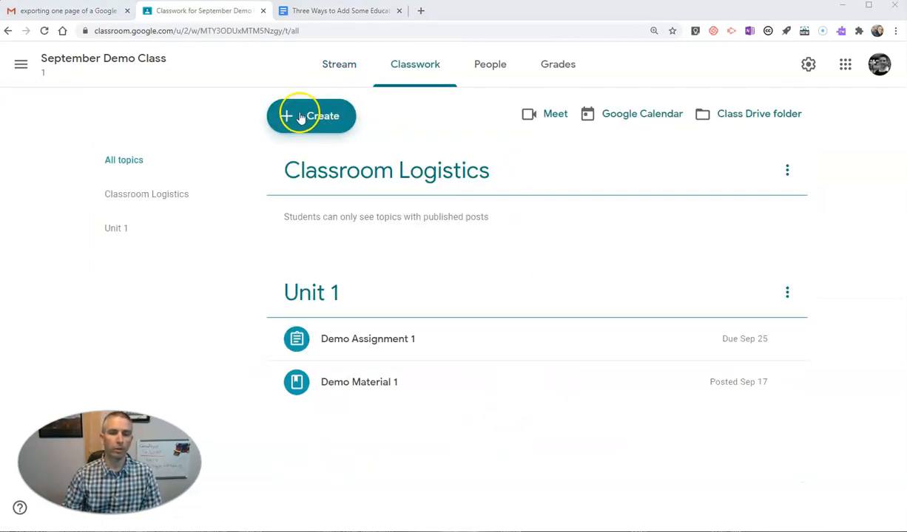
{"action": "left_click", "coordinate": [311, 116]}
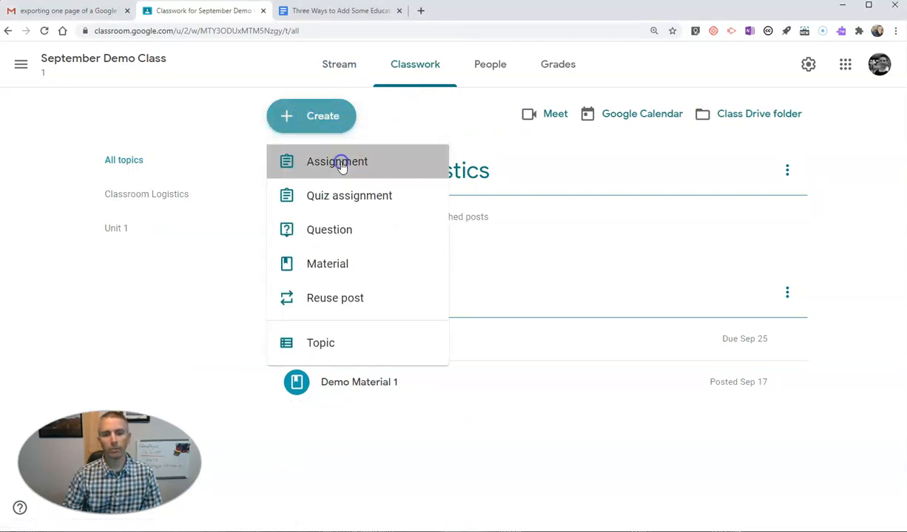
{"action": "left_click", "coordinate": [336, 161]}
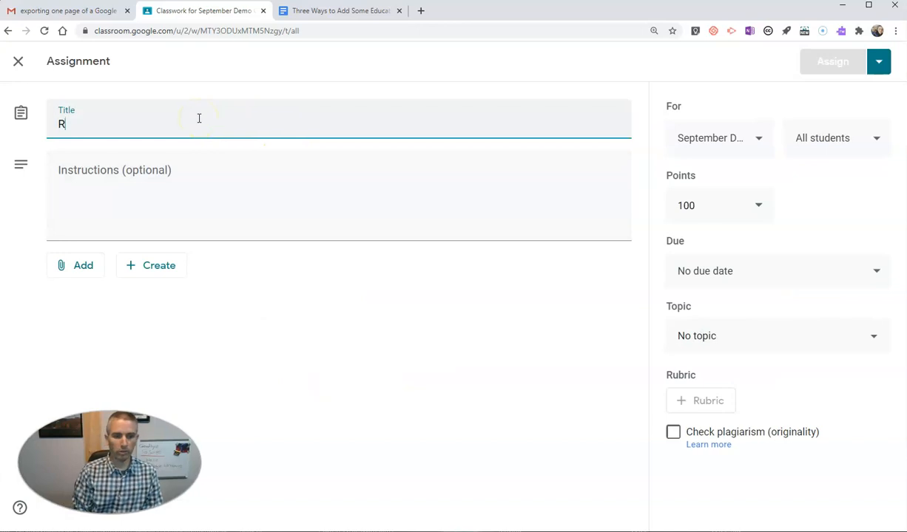
{"action": "type", "text": "ead thi"}
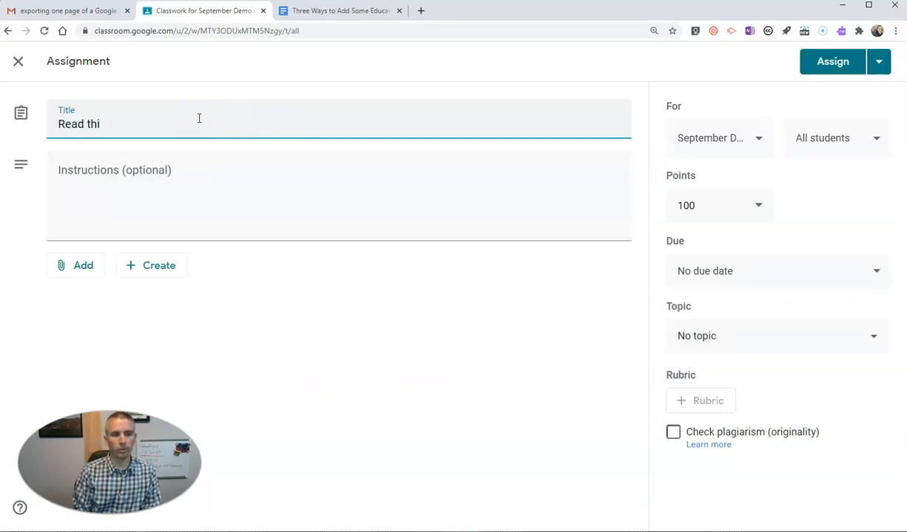
{"action": "type", "text": "s D"}
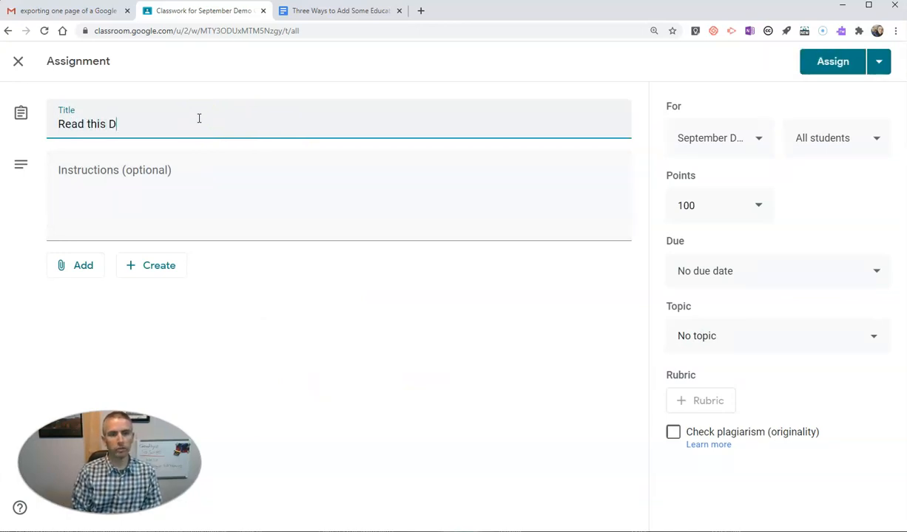
{"action": "type", "text": "ocument"}
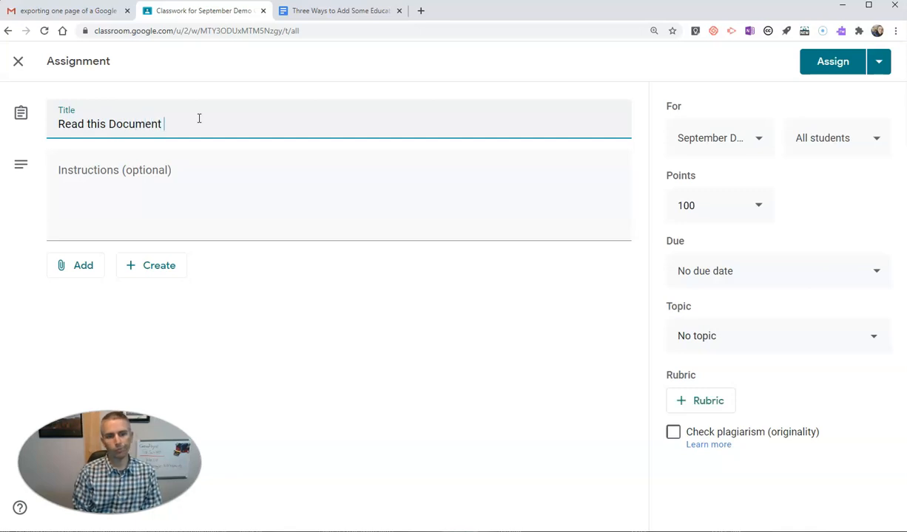
{"action": "type", "text": "and Add Your"}
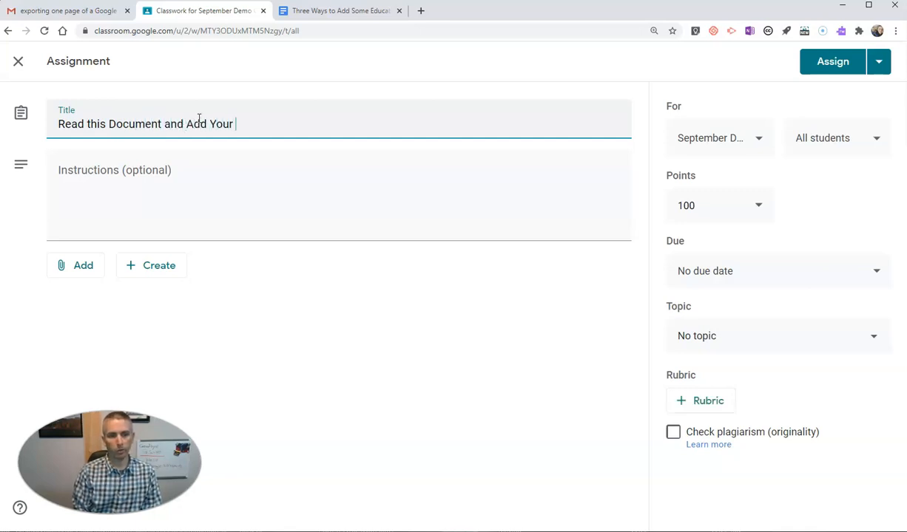
{"action": "type", "text": "Comments t"}
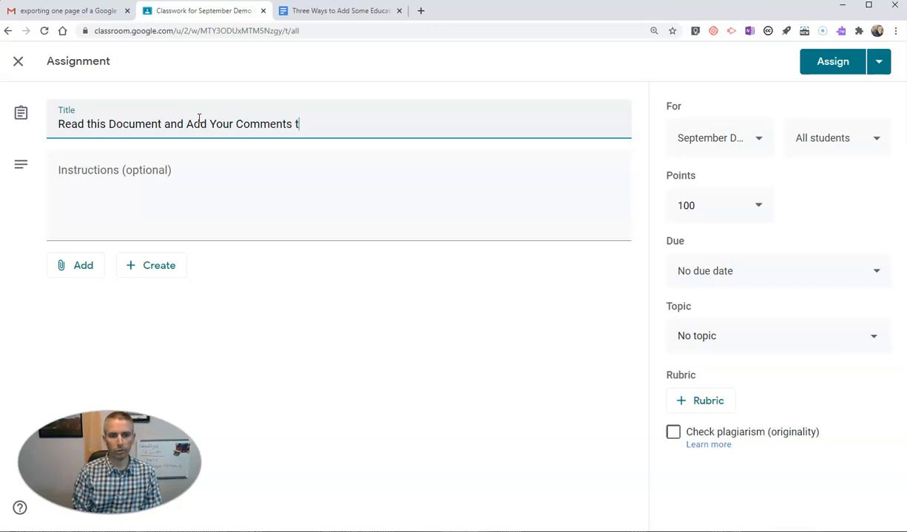
{"action": "type", "text": "o it"}
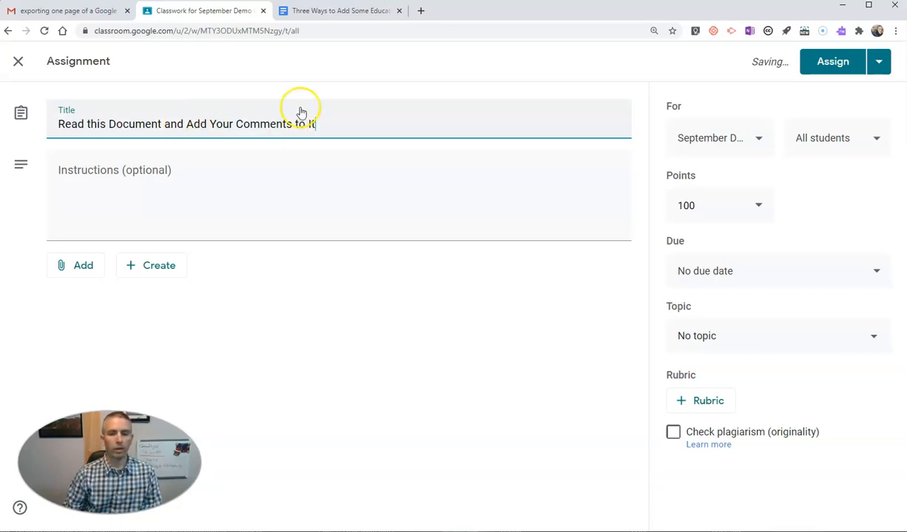
{"action": "mouse_move", "coordinate": [44, 145]}
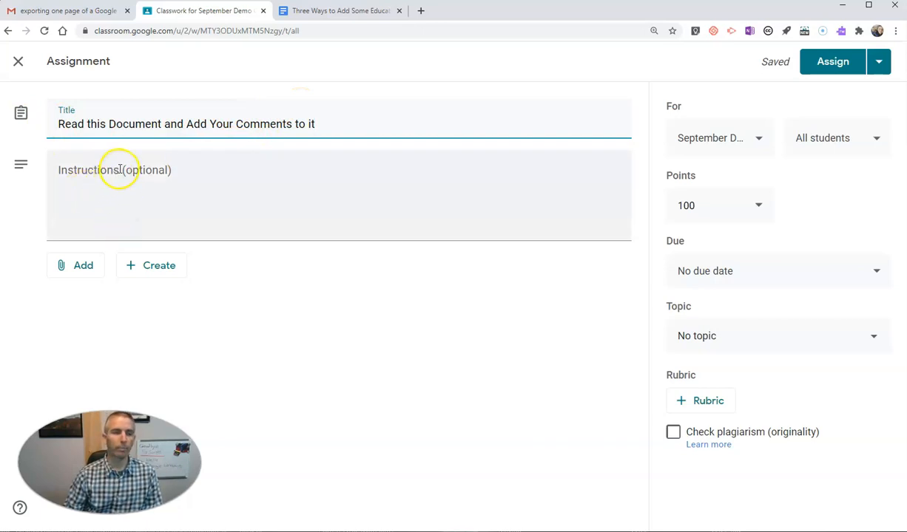
Write the assignment instructions 'Read this doc and add comments'.
{"action": "left_click", "coordinate": [121, 178]}
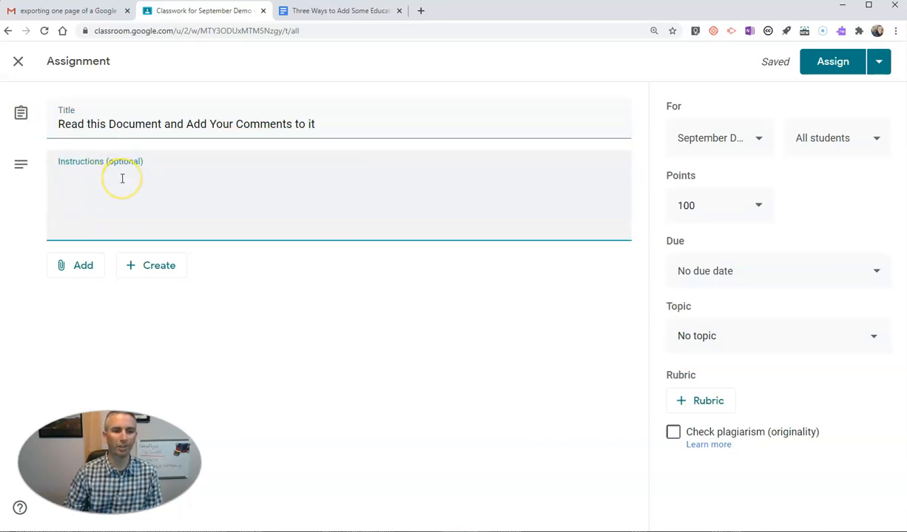
{"action": "type", "text": "Read t"}
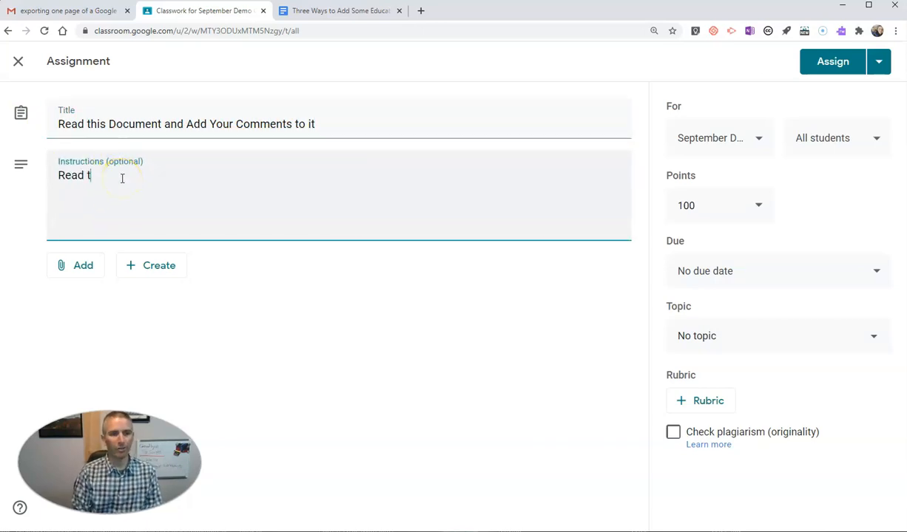
{"action": "type", "text": "his doc and c"}
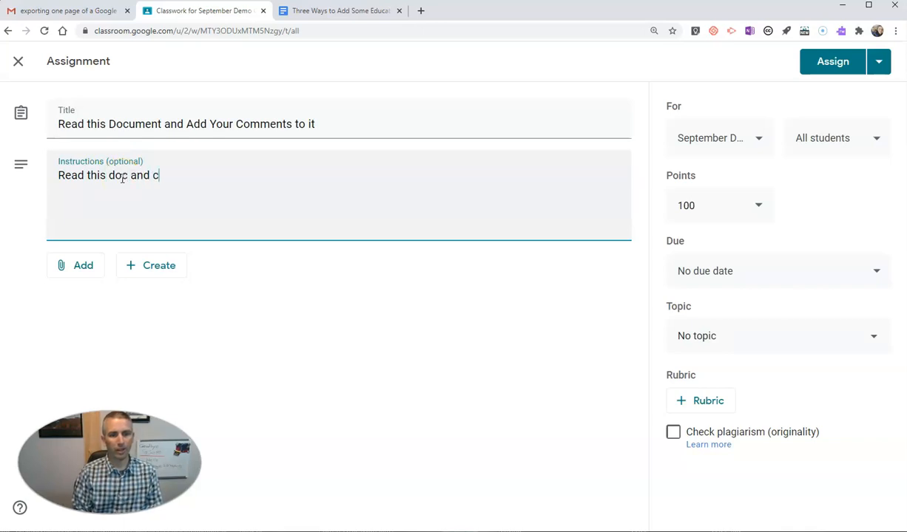
{"action": "type", "text": "omments"}
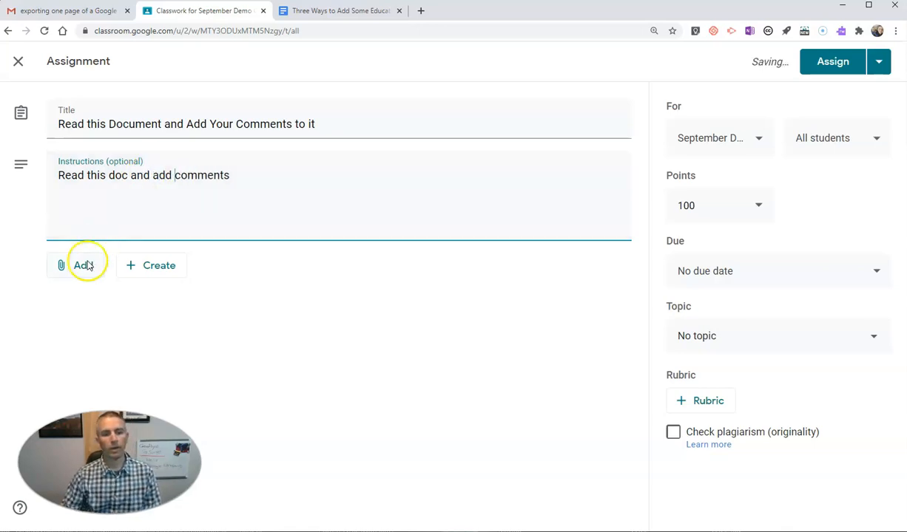
Start attaching a file by uploading one from the computer.
{"action": "left_click", "coordinate": [83, 265]}
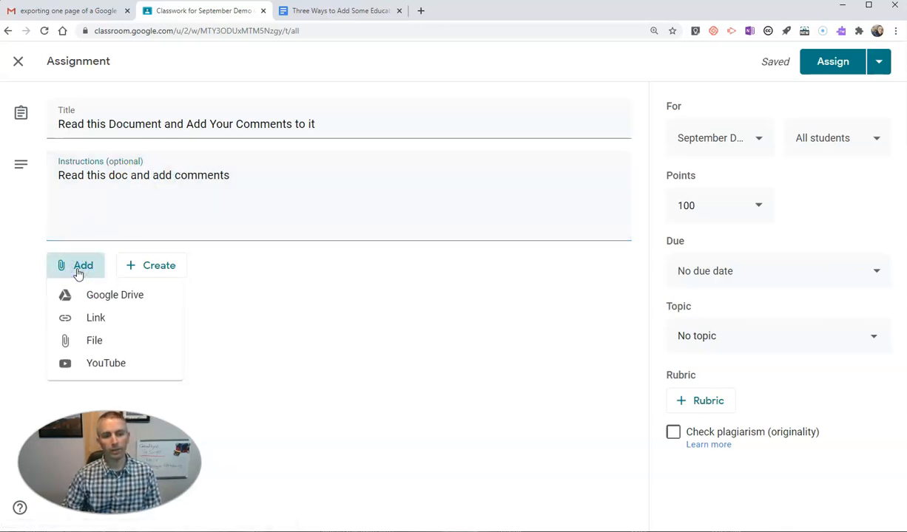
{"action": "mouse_move", "coordinate": [95, 340]}
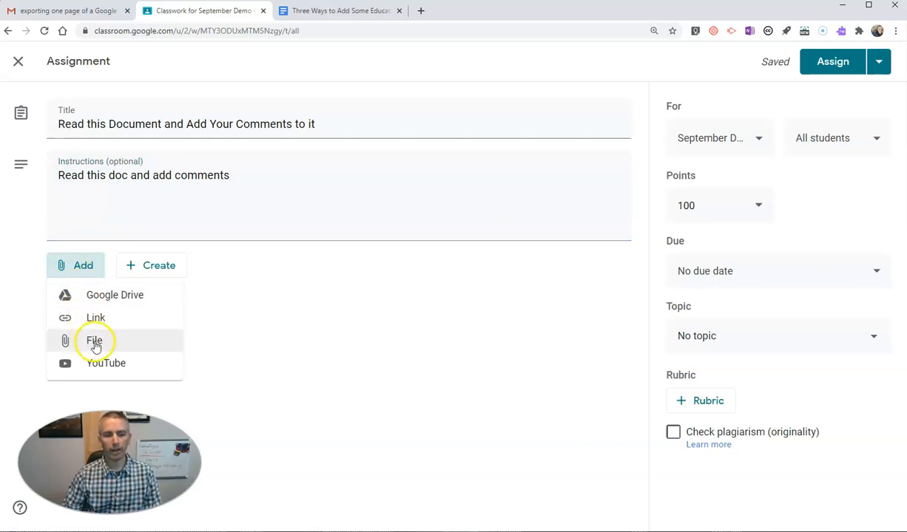
{"action": "left_click", "coordinate": [94, 340]}
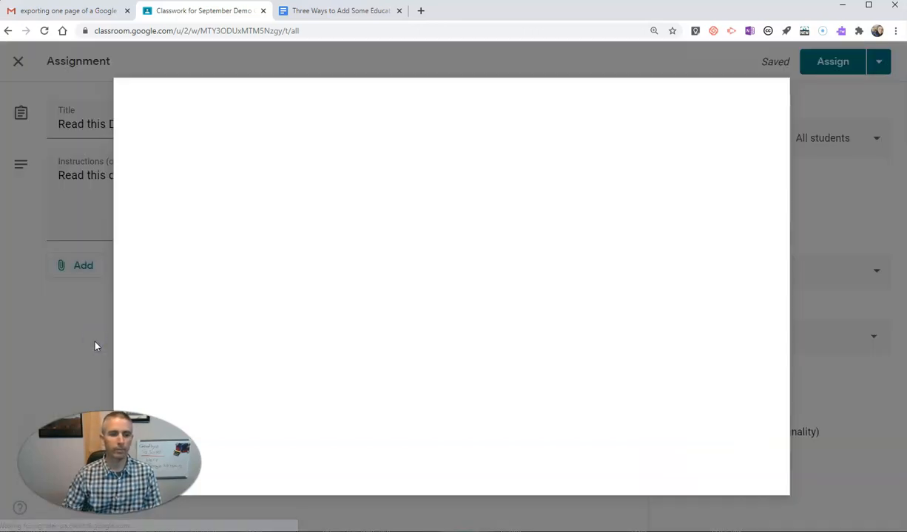
{"action": "left_click", "coordinate": [225, 148]}
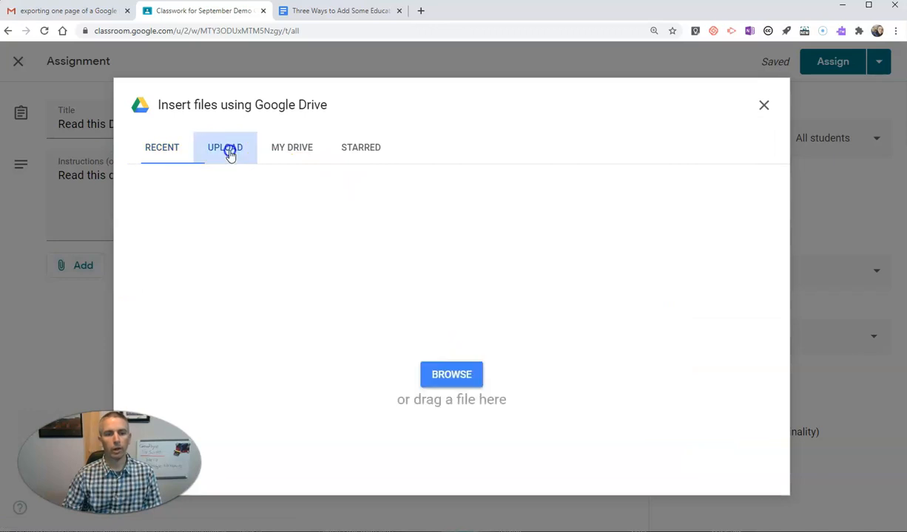
{"action": "left_click", "coordinate": [451, 374]}
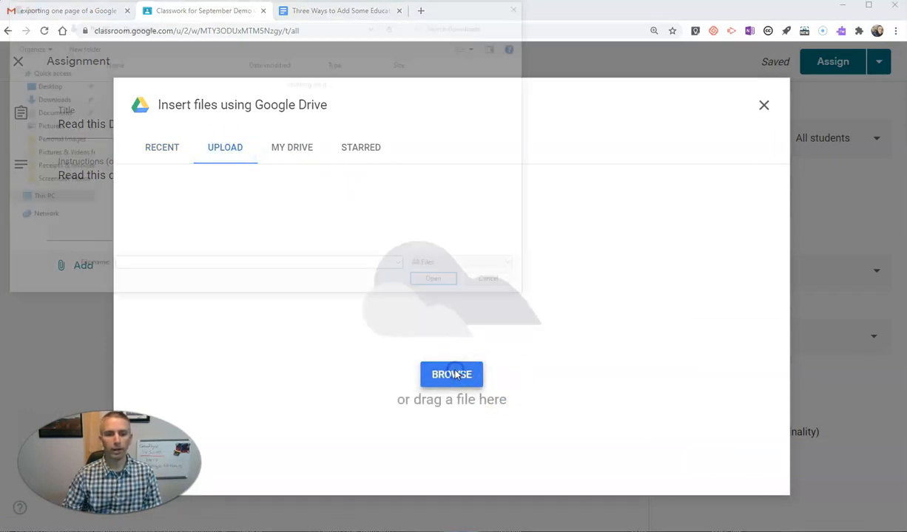
{"action": "left_click", "coordinate": [451, 374]}
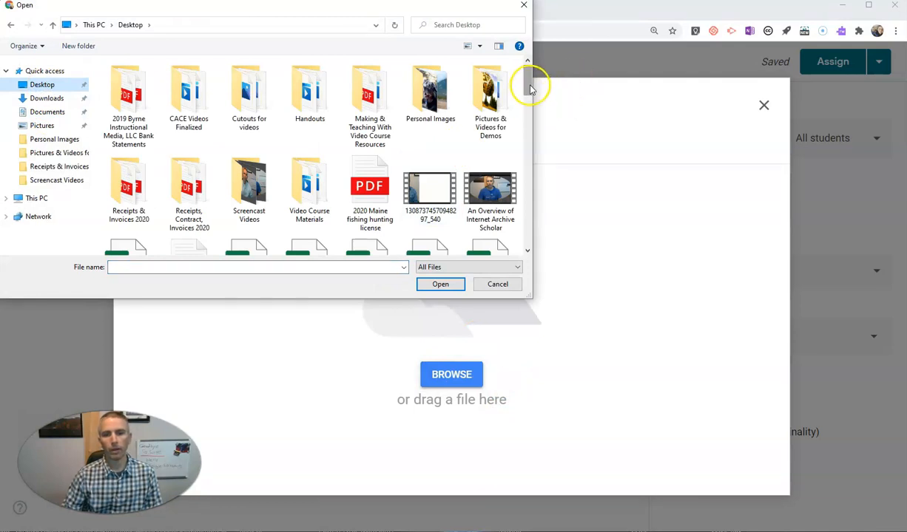
Select the 'Copy for Students' PDF on the Desktop and upload it to the assignment.
{"action": "scroll", "scroll_direction": "down", "scroll_amount": 3}
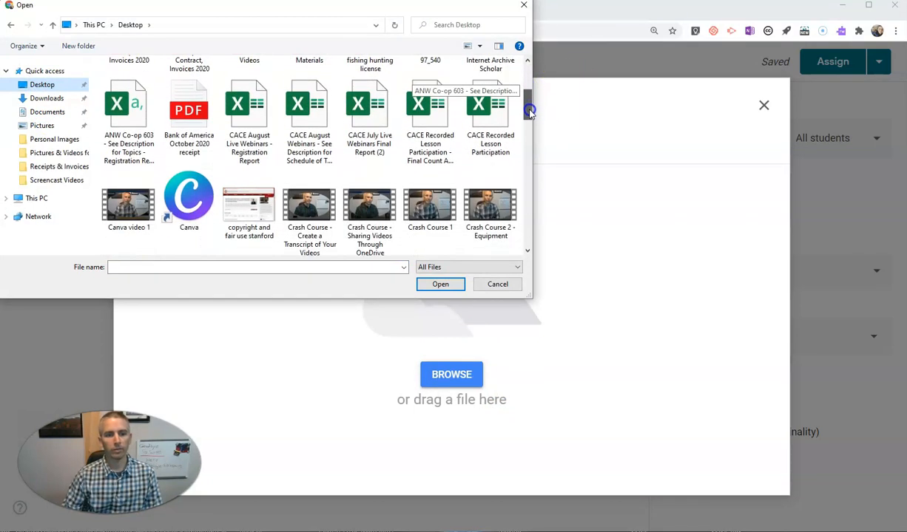
{"action": "scroll", "scroll_direction": "down", "scroll_amount": 3}
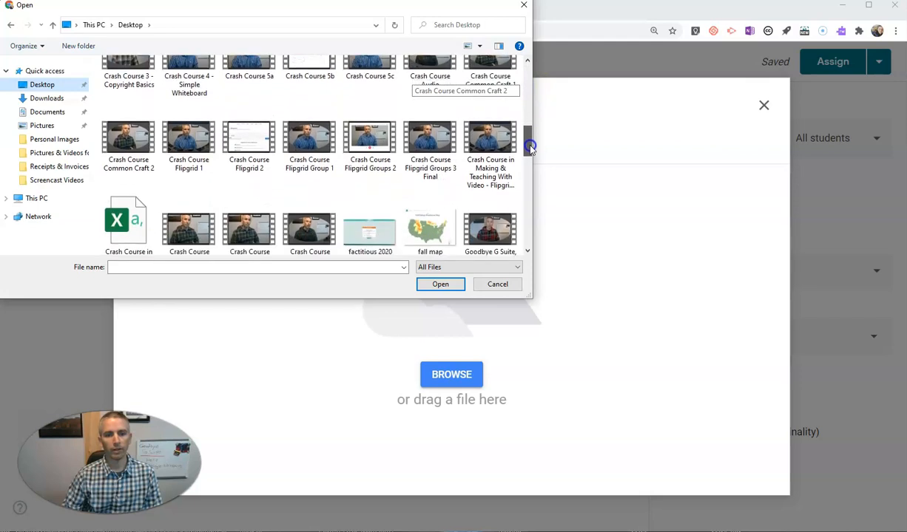
{"action": "scroll", "scroll_direction": "down", "scroll_amount": 3}
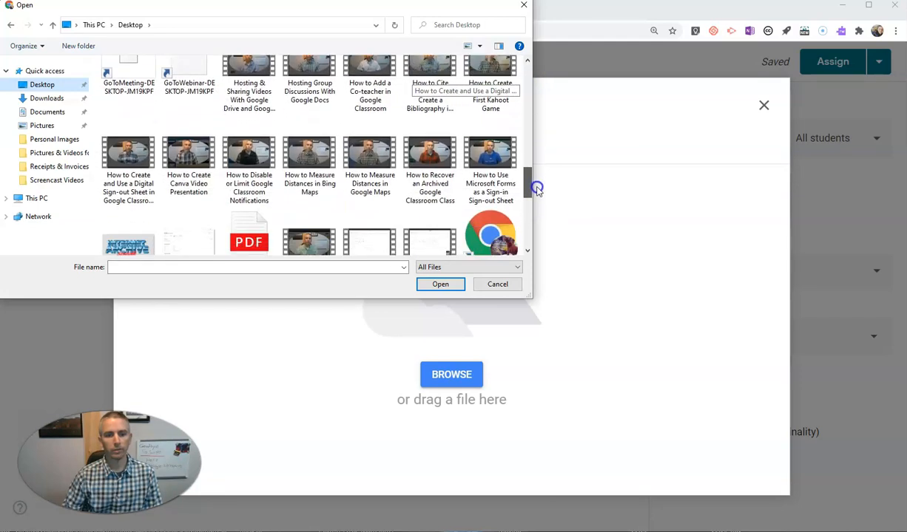
{"action": "scroll", "scroll_direction": "down", "scroll_amount": 3}
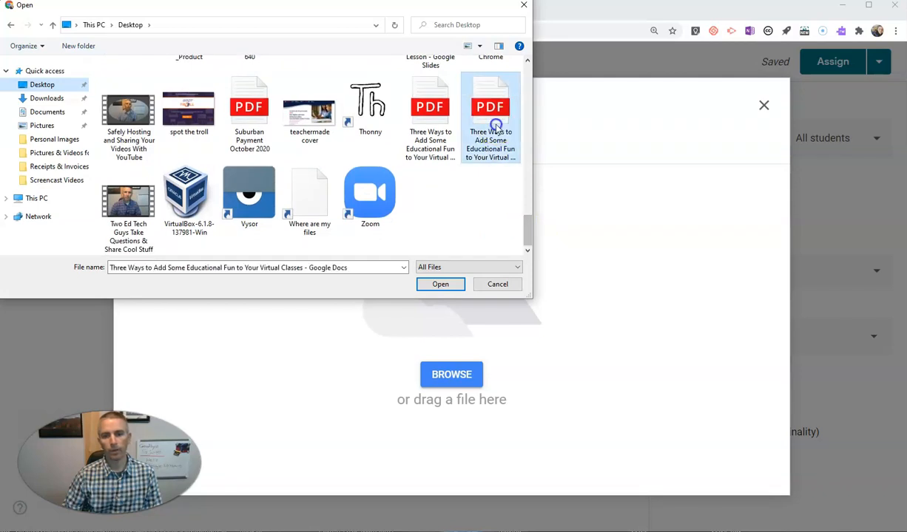
{"action": "left_click", "coordinate": [429, 118]}
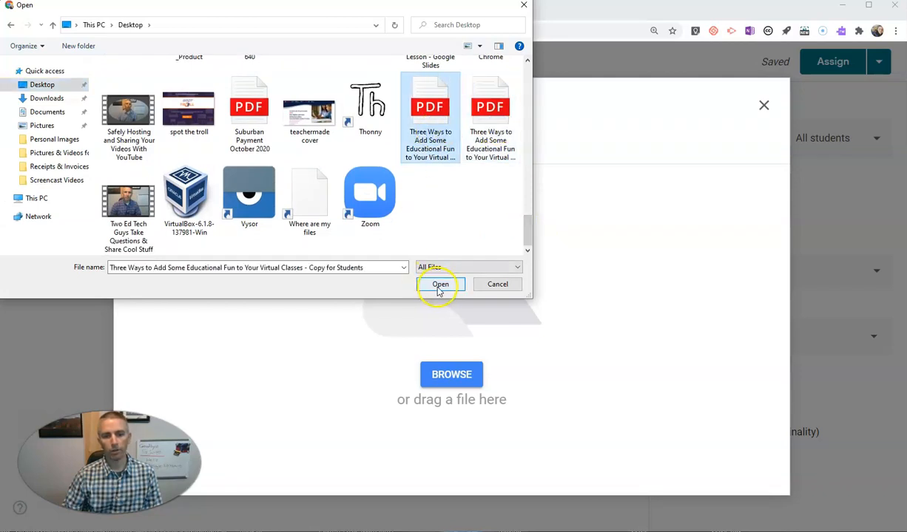
{"action": "left_click", "coordinate": [441, 284]}
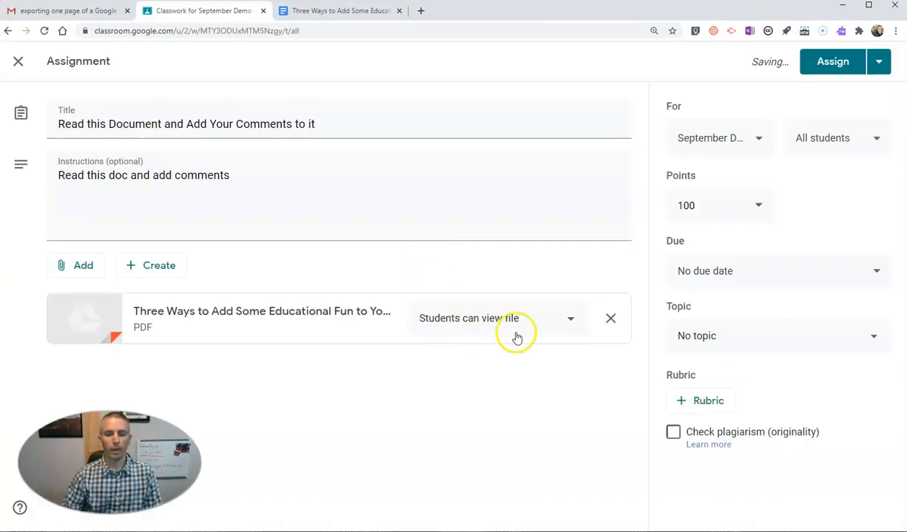
Set the attached PDF to 'Make a copy for each student'.
{"action": "left_click", "coordinate": [569, 317]}
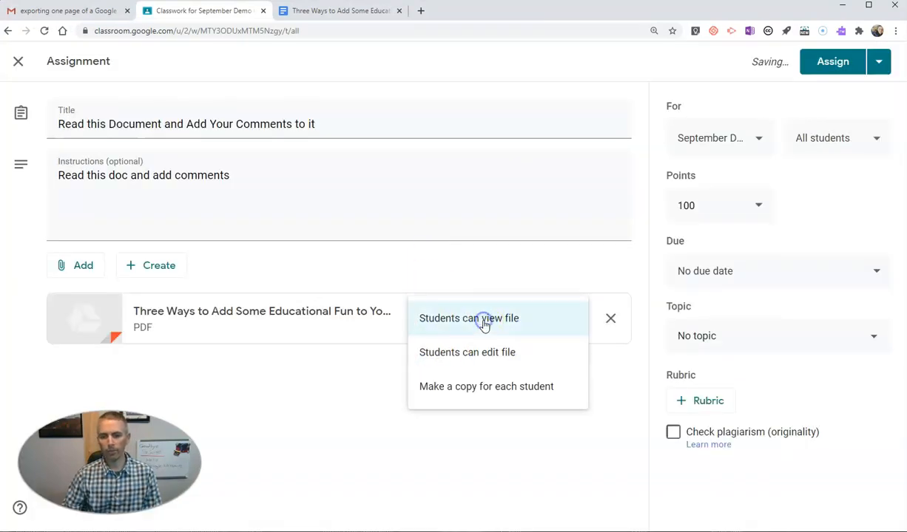
{"action": "mouse_move", "coordinate": [482, 386]}
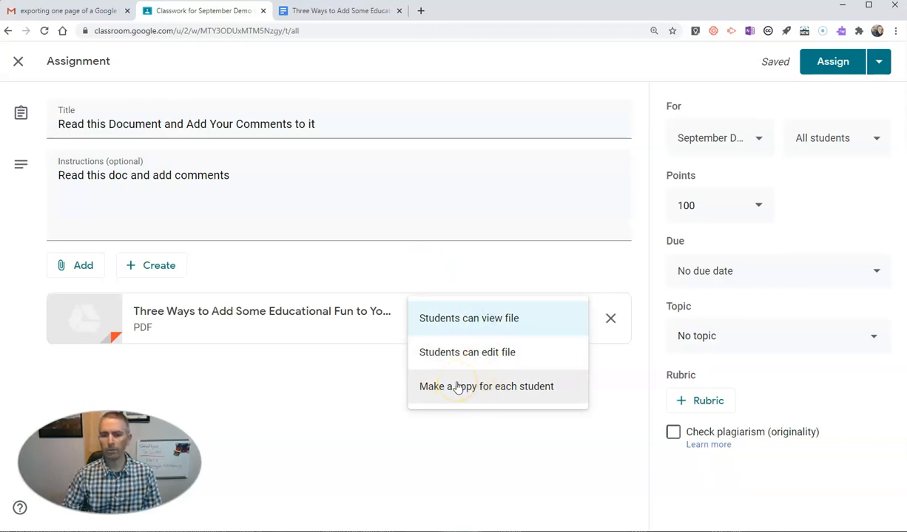
{"action": "left_click", "coordinate": [485, 386]}
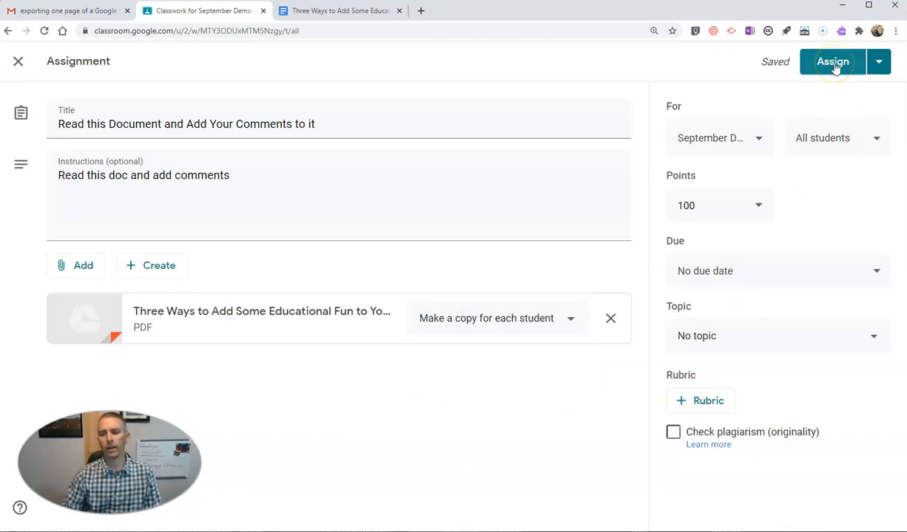
{"action": "mouse_move", "coordinate": [696, 334]}
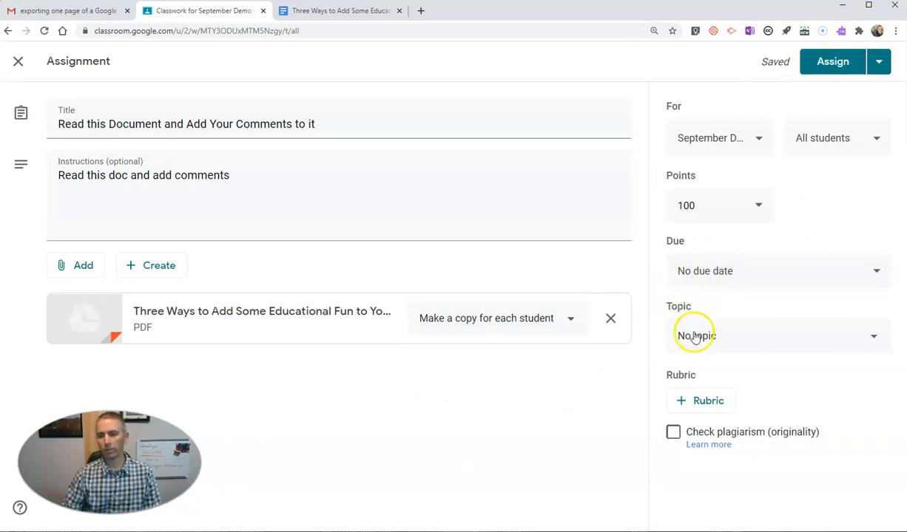
{"action": "mouse_move", "coordinate": [816, 107]}
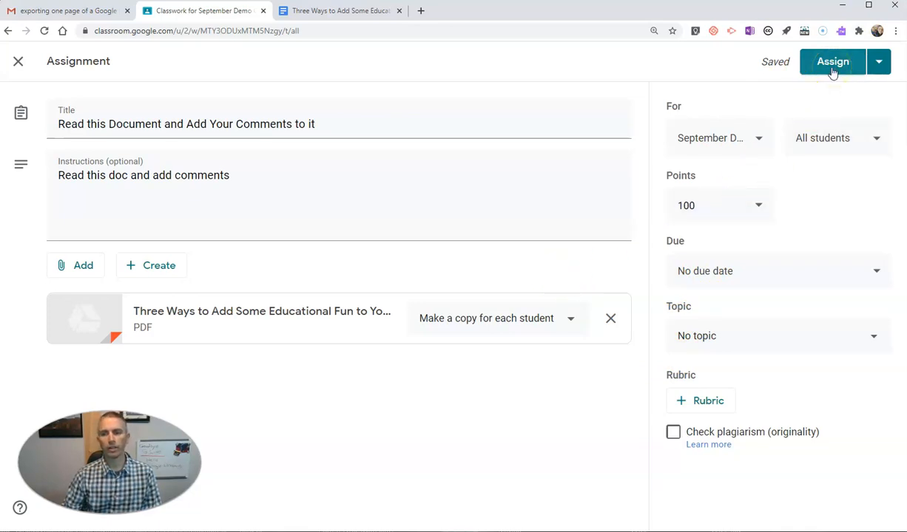
Assign the assignment to the class and switch to the private browser window.
{"action": "left_click", "coordinate": [831, 62]}
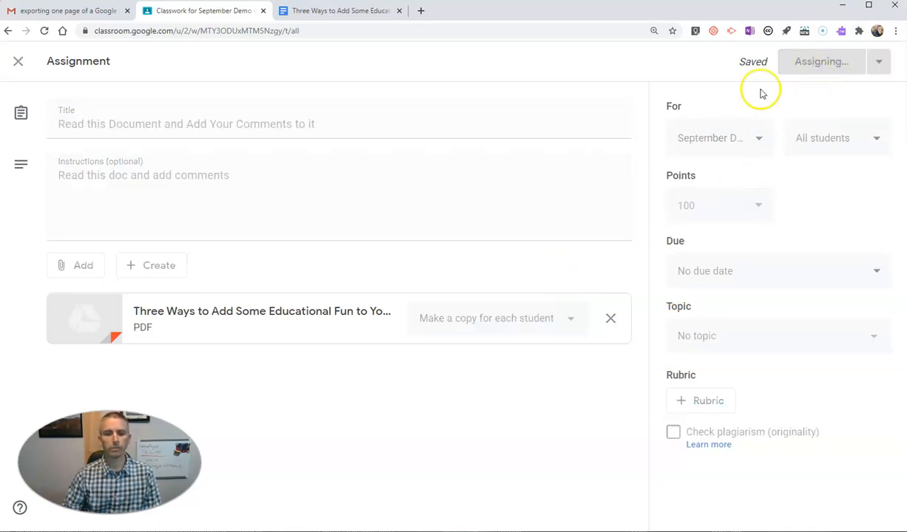
{"action": "left_click", "coordinate": [820, 62]}
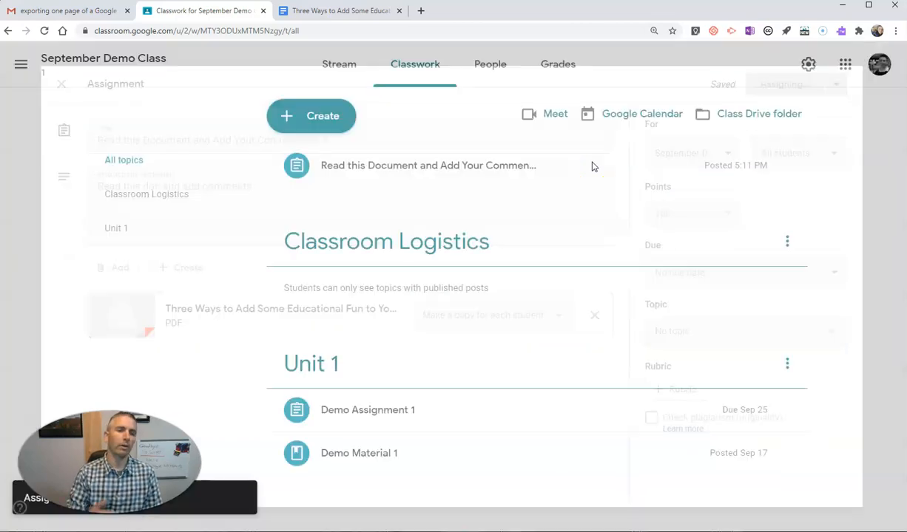
{"action": "left_click", "coordinate": [62, 83]}
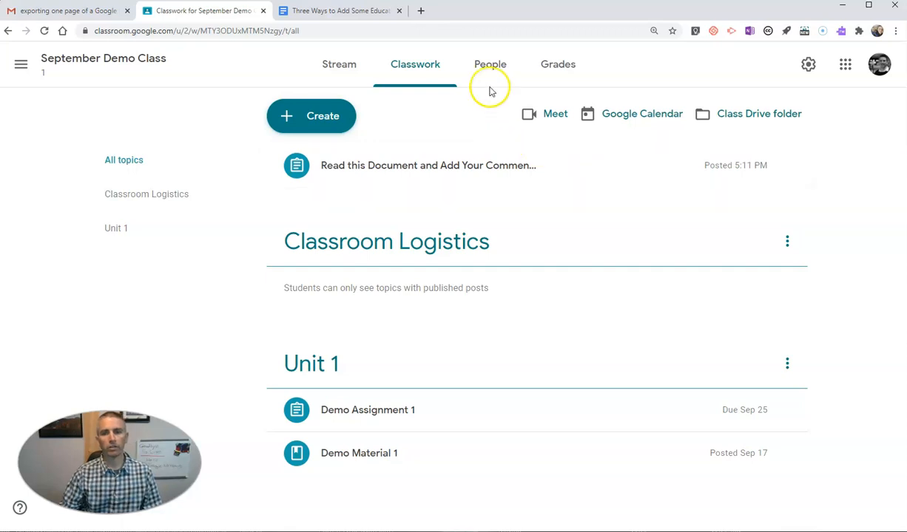
{"action": "left_click", "coordinate": [157, 12]}
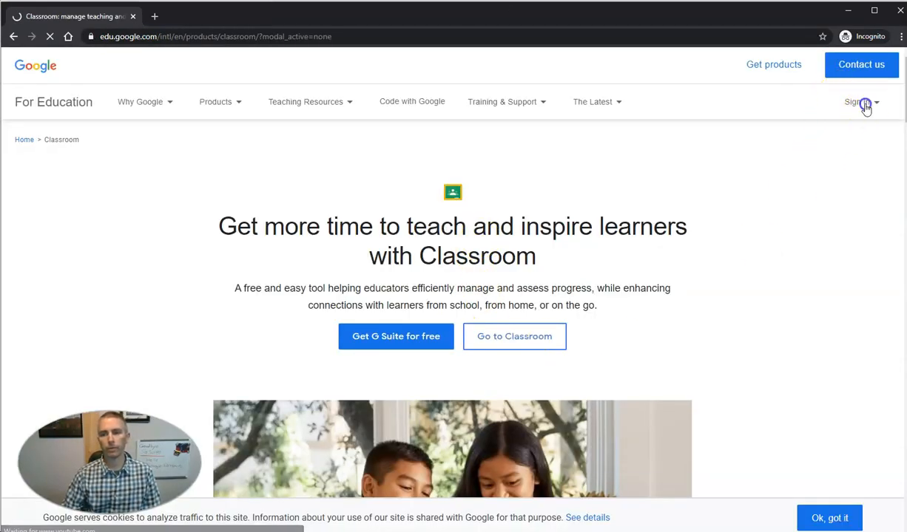
Sign in to Google Classroom with the saved student account and confirm recovery settings.
{"action": "left_click", "coordinate": [858, 102]}
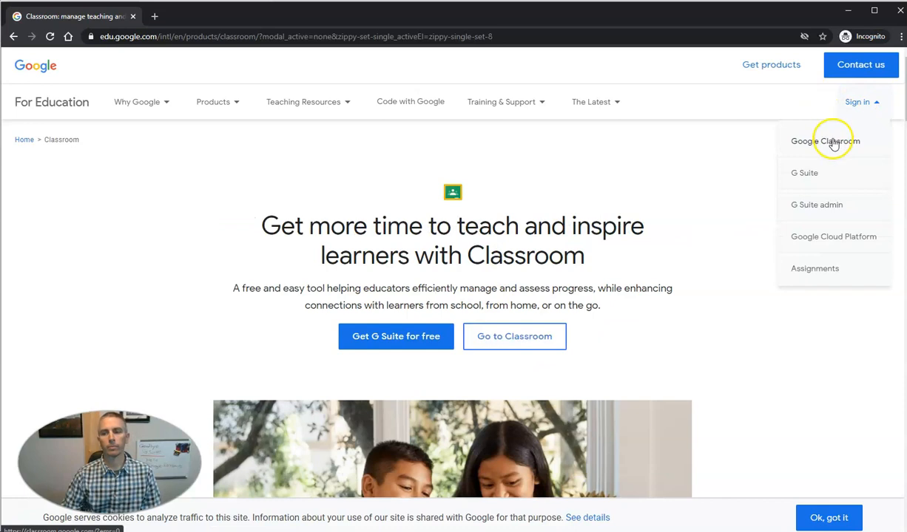
{"action": "left_click", "coordinate": [825, 141]}
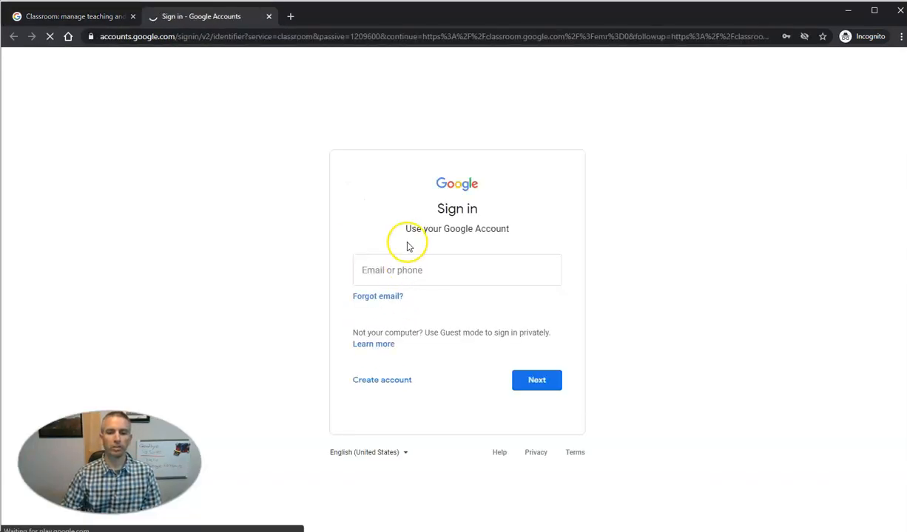
{"action": "type", "text": "ma"}
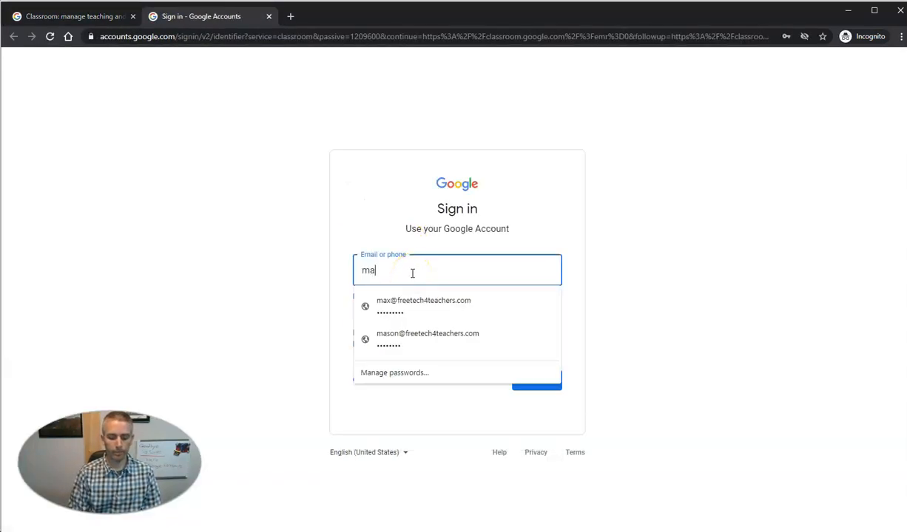
{"action": "left_click", "coordinate": [423, 306]}
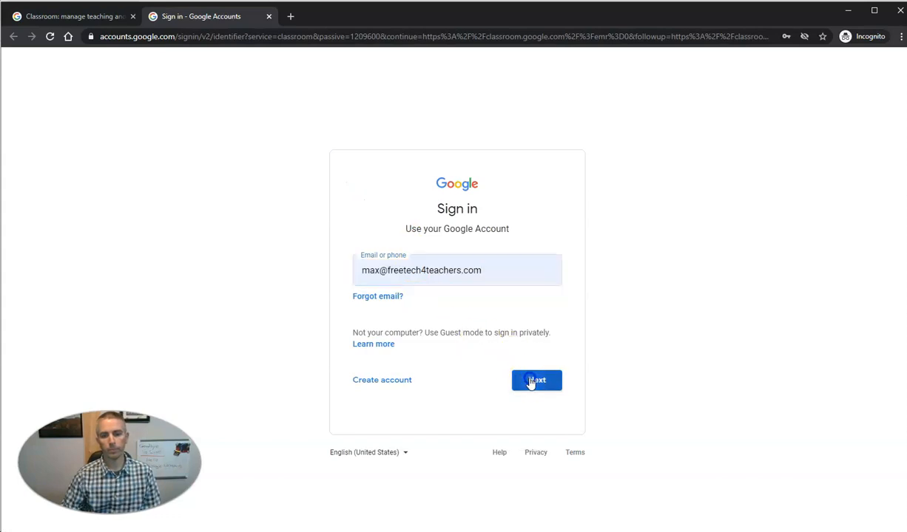
{"action": "left_click", "coordinate": [535, 380]}
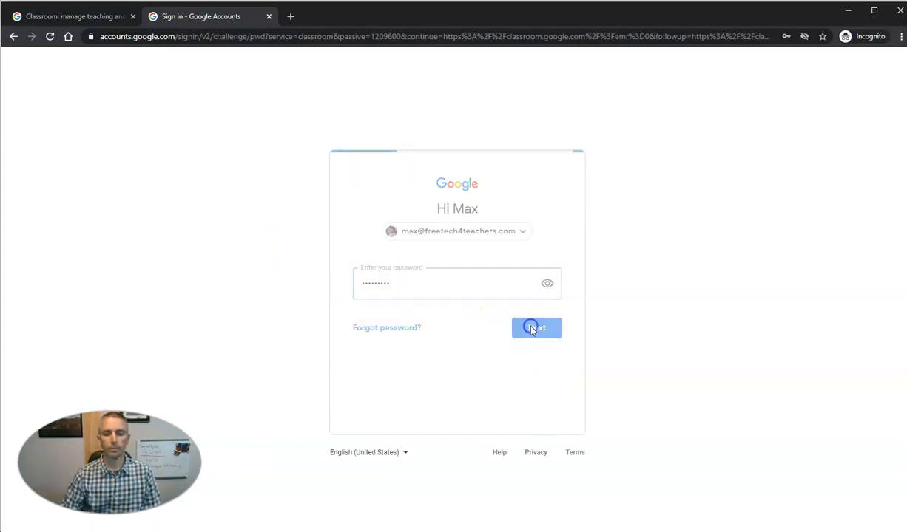
{"action": "left_click", "coordinate": [536, 329]}
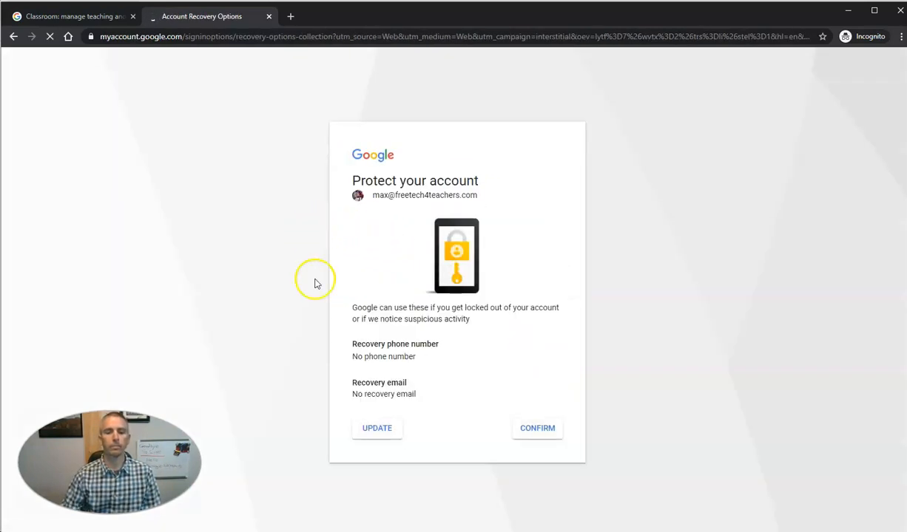
{"action": "left_click", "coordinate": [537, 429]}
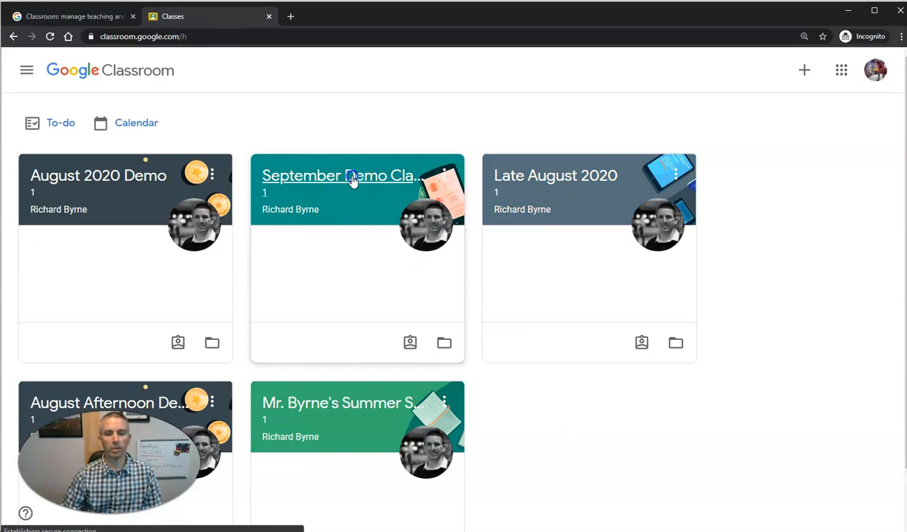
Open the assignment in September Demo Class and open the student PDF copy with Google Docs.
{"action": "left_click", "coordinate": [337, 175]}
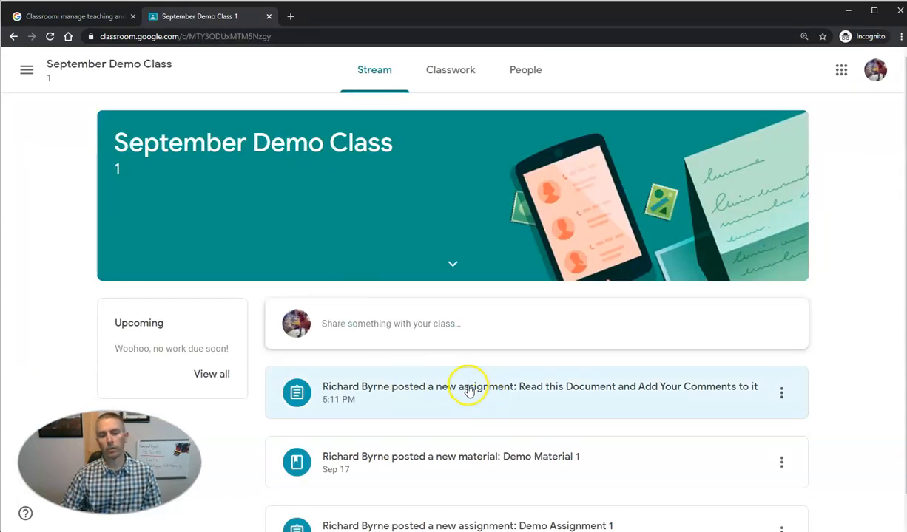
{"action": "mouse_move", "coordinate": [599, 397]}
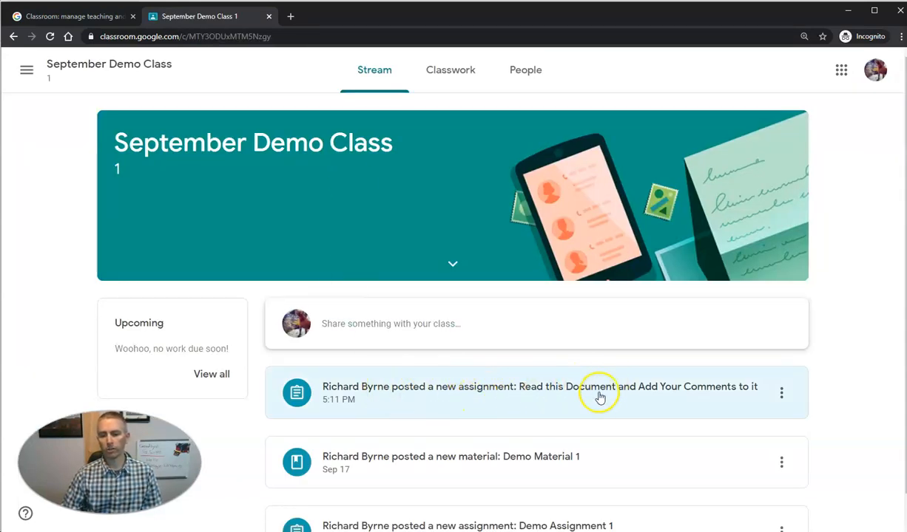
{"action": "left_click", "coordinate": [599, 392]}
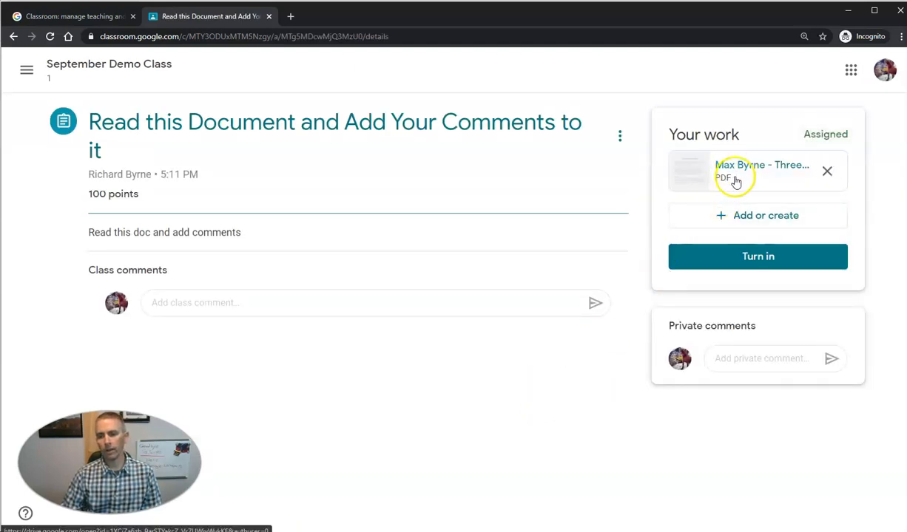
{"action": "mouse_move", "coordinate": [743, 169]}
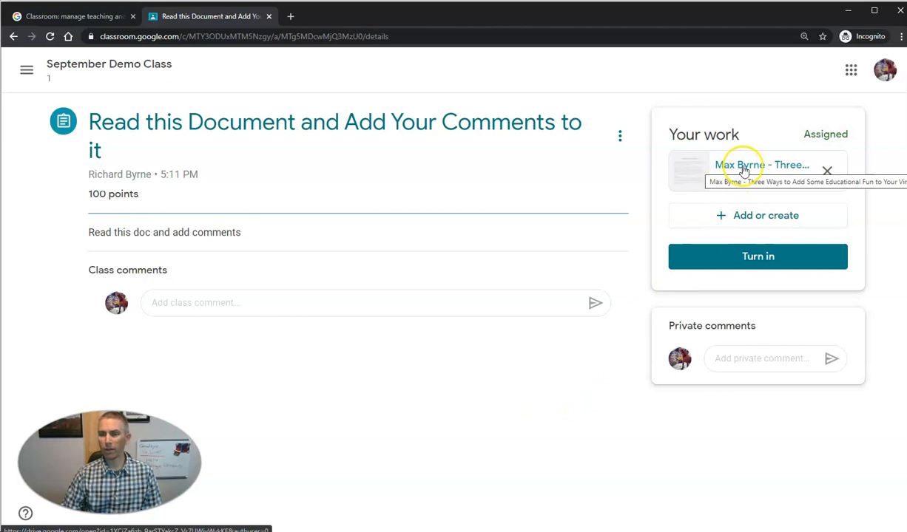
{"action": "left_click", "coordinate": [762, 171]}
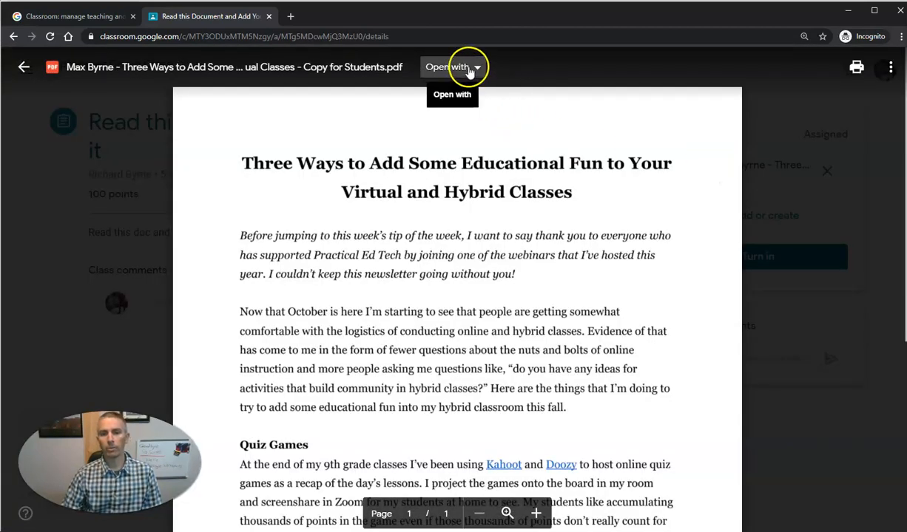
{"action": "left_click", "coordinate": [452, 66]}
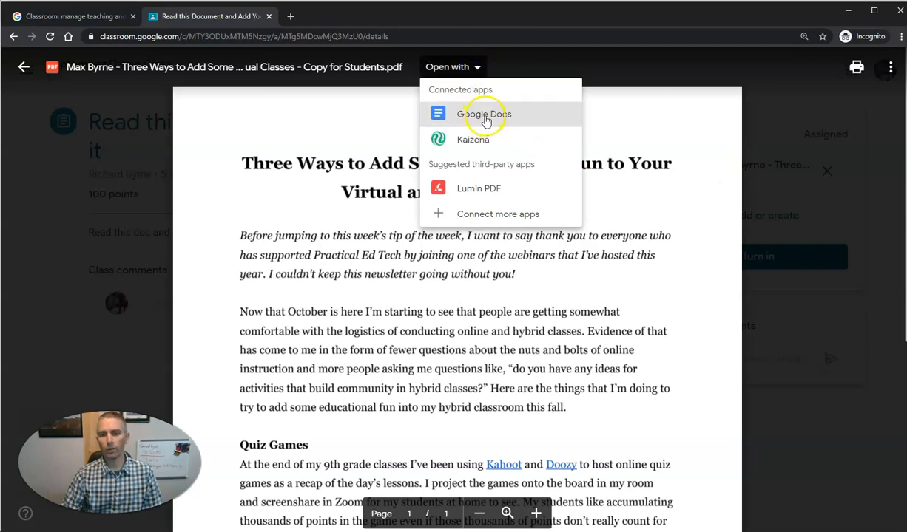
{"action": "left_click", "coordinate": [485, 113]}
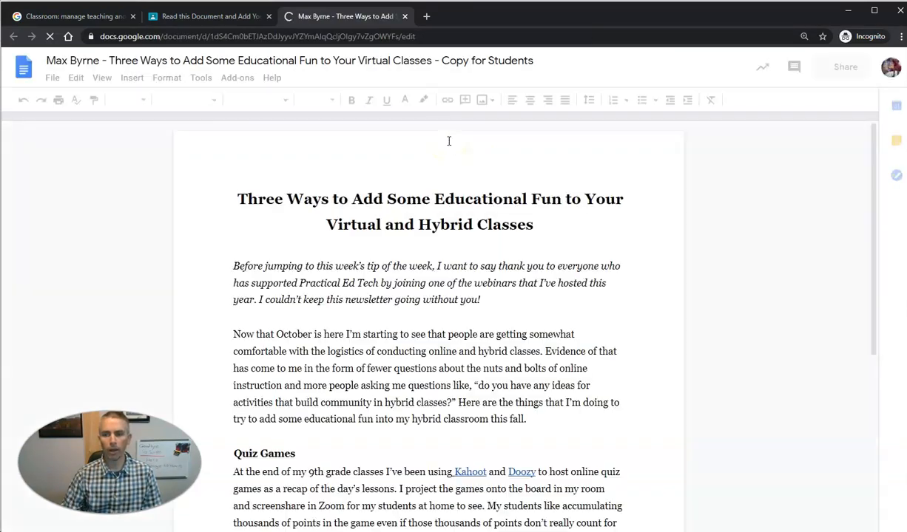
Scroll through the Docs copy and compare it with the PDF preview in the Classroom tab.
{"action": "scroll", "scroll_direction": "down", "scroll_amount": 3}
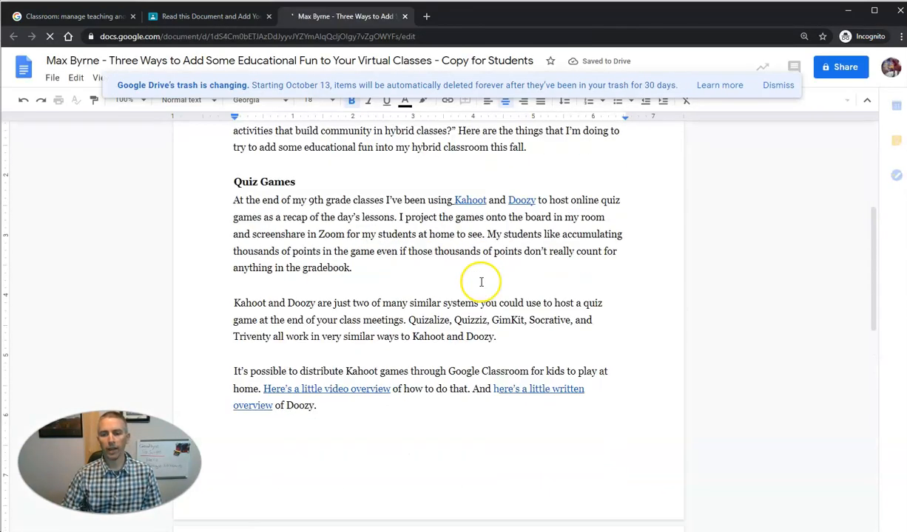
{"action": "scroll", "scroll_direction": "down", "scroll_amount": 3}
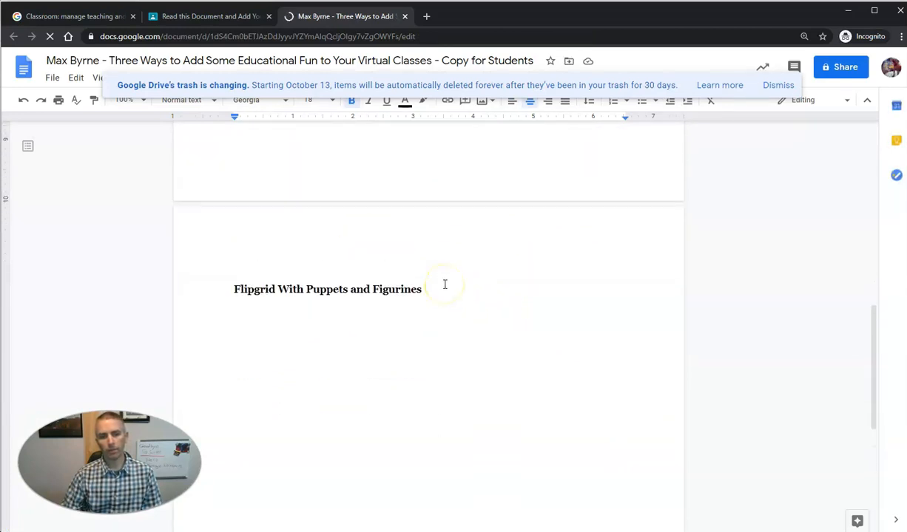
{"action": "scroll", "scroll_direction": "up", "scroll_amount": 3}
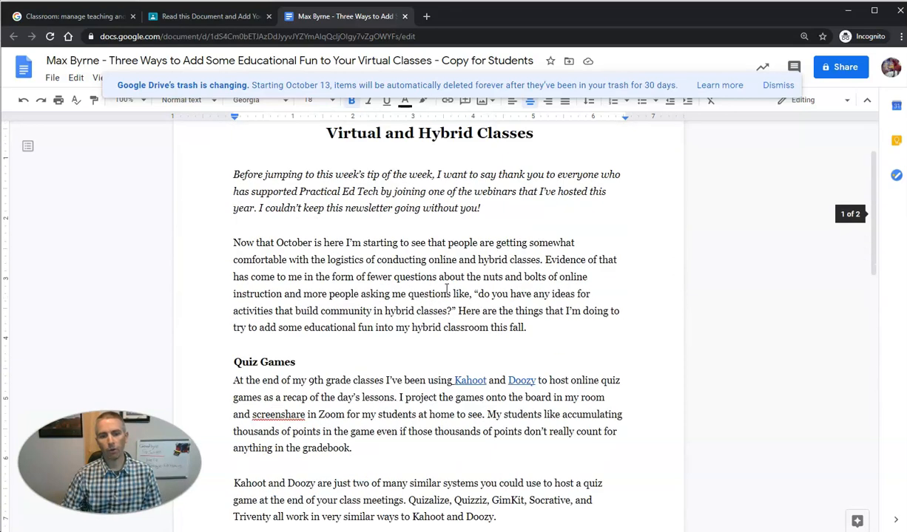
{"action": "scroll", "scroll_direction": "up", "scroll_amount": 3}
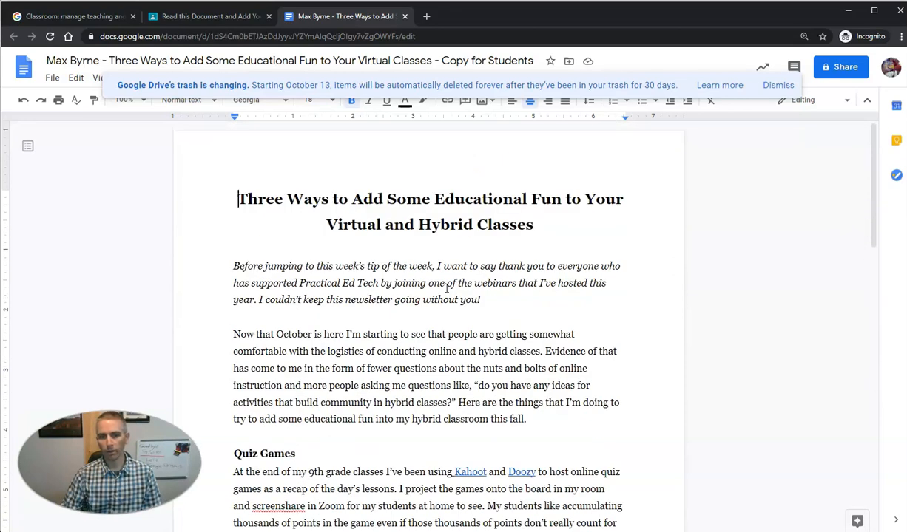
{"action": "mouse_move", "coordinate": [411, 252]}
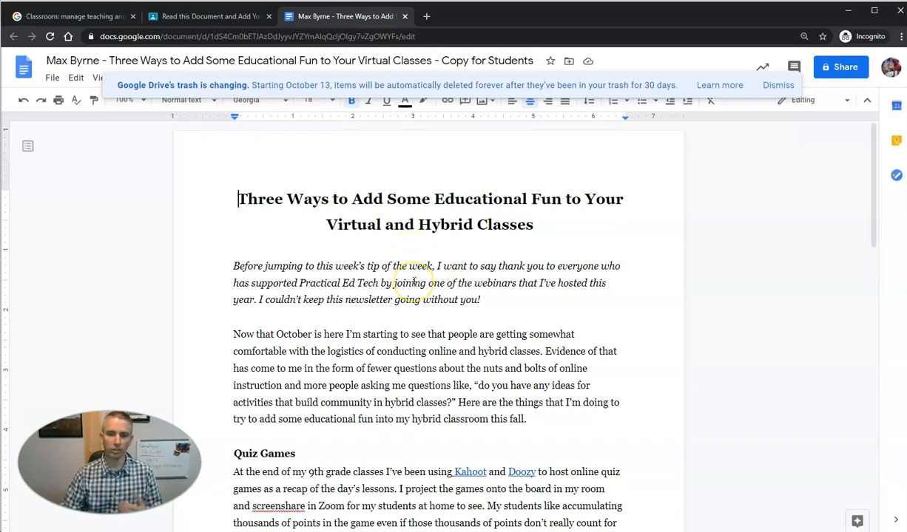
{"action": "mouse_move", "coordinate": [300, 163]}
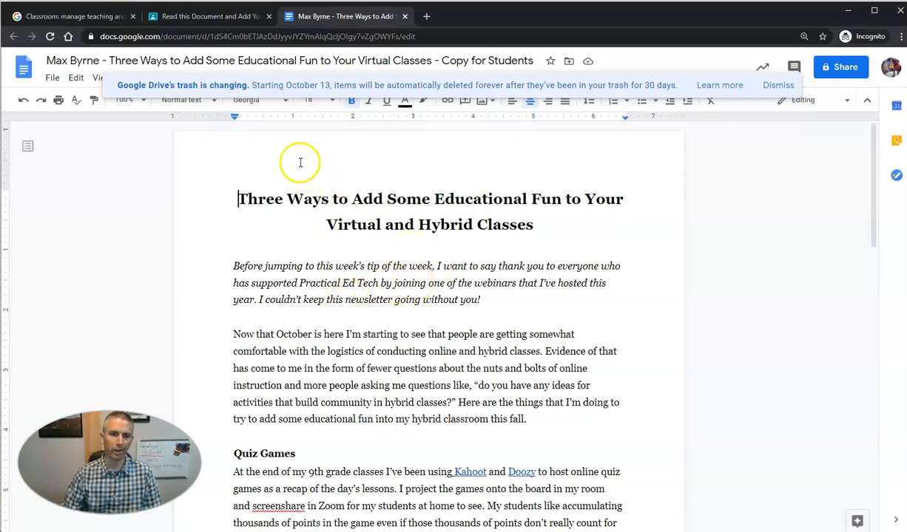
{"action": "left_click", "coordinate": [207, 15]}
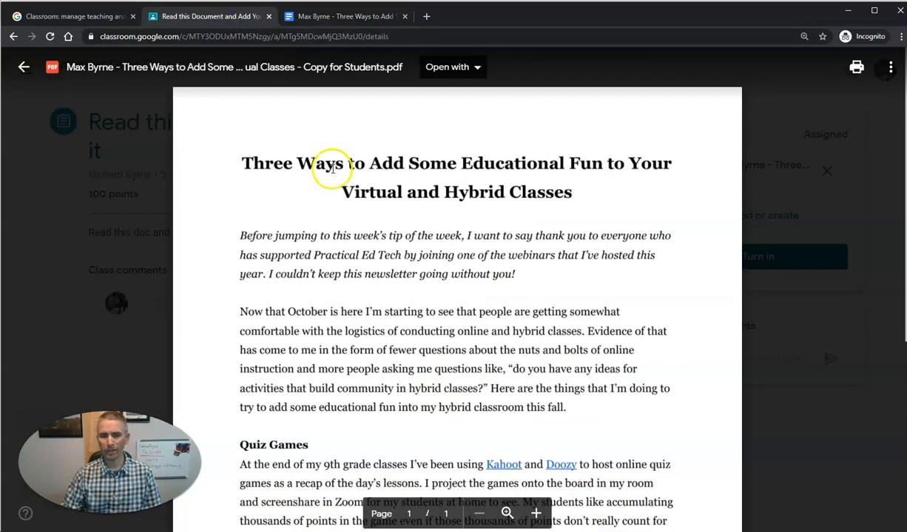
{"action": "left_click", "coordinate": [343, 15]}
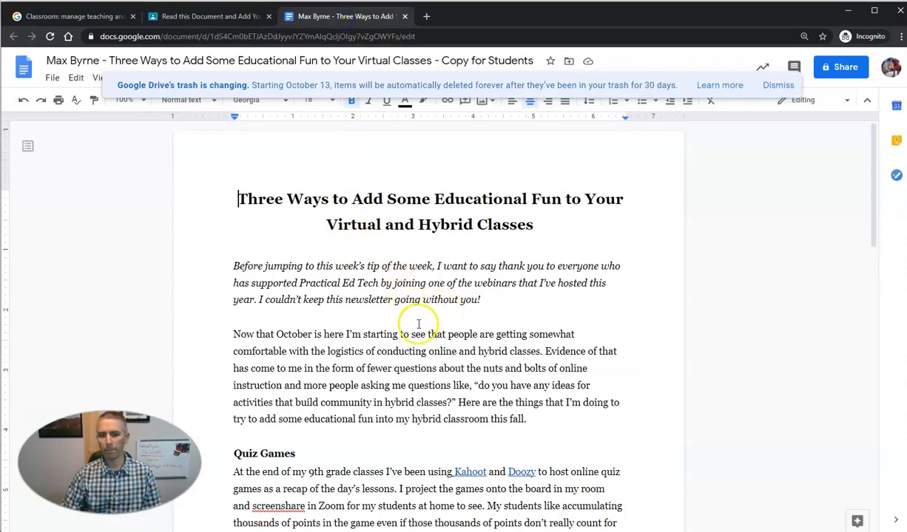
{"action": "mouse_move", "coordinate": [503, 213]}
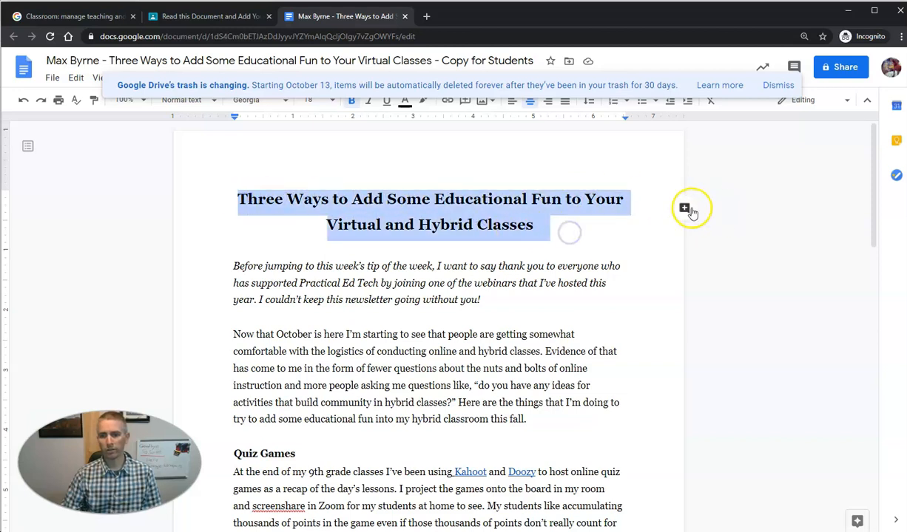
Comment "Great title, Mr. Byrne" on the selected newsletter title in the Docs copy.
{"action": "left_click", "coordinate": [683, 207]}
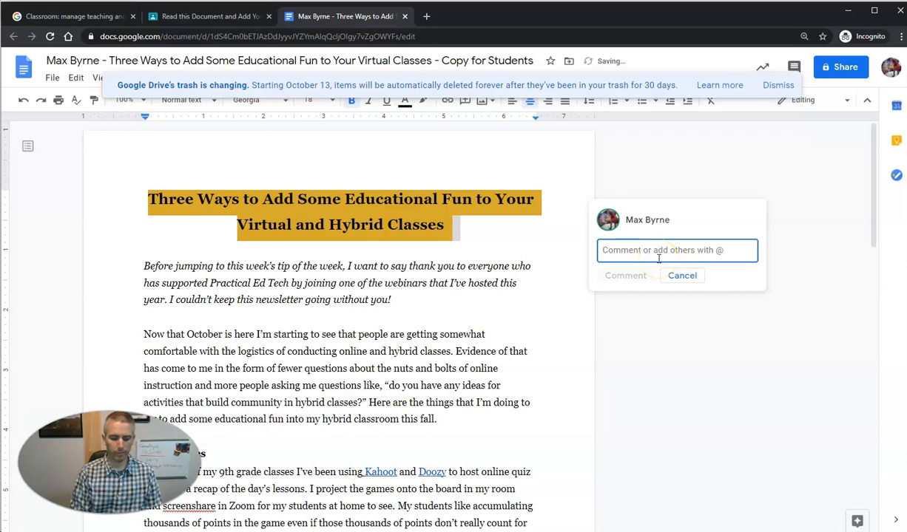
{"action": "type", "text": "Great title"}
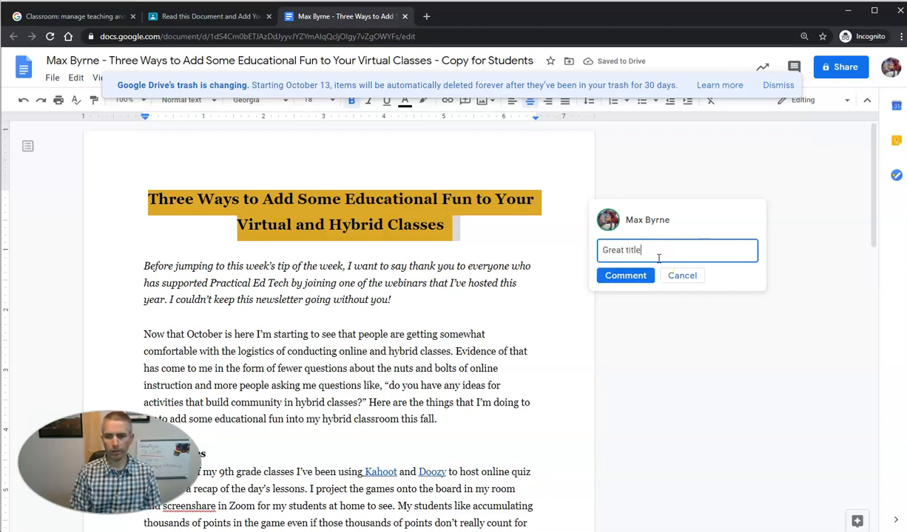
{"action": "type", "text": ", M"}
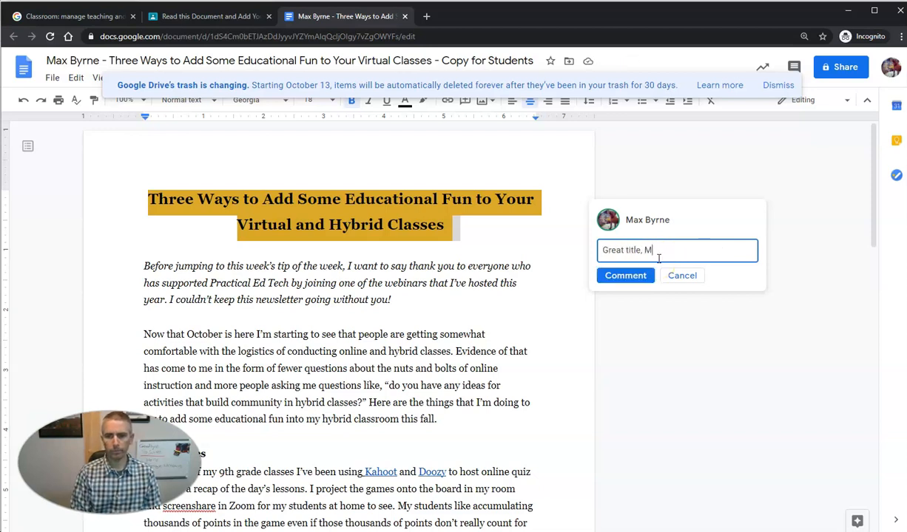
{"action": "type", "text": "r. Byrne"}
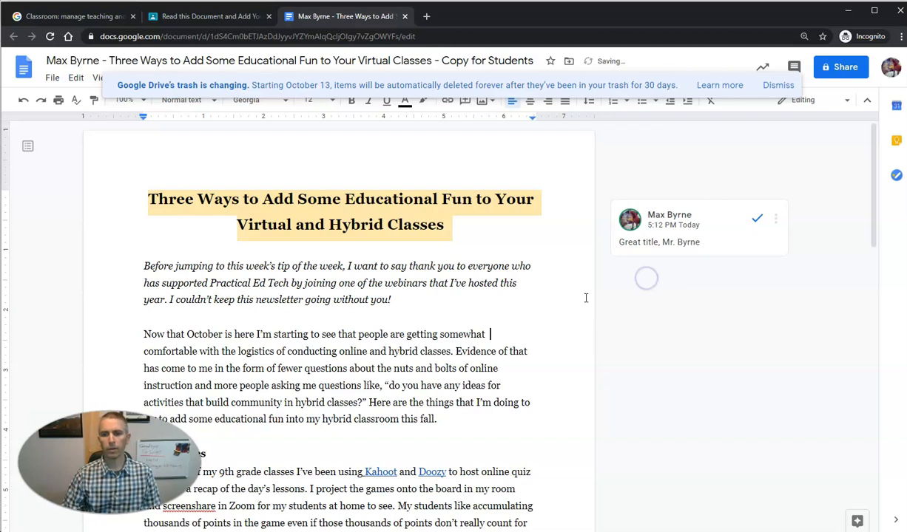
{"action": "mouse_move", "coordinate": [760, 106]}
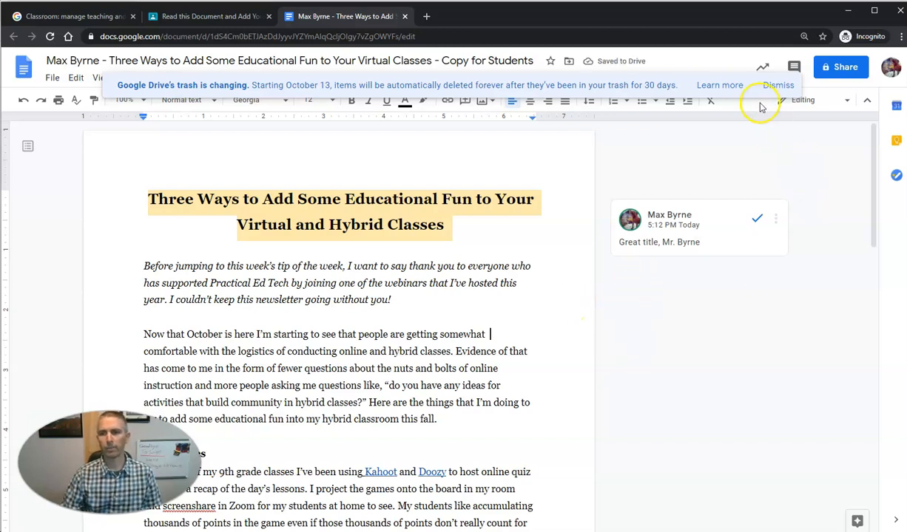
{"action": "mouse_move", "coordinate": [409, 15]}
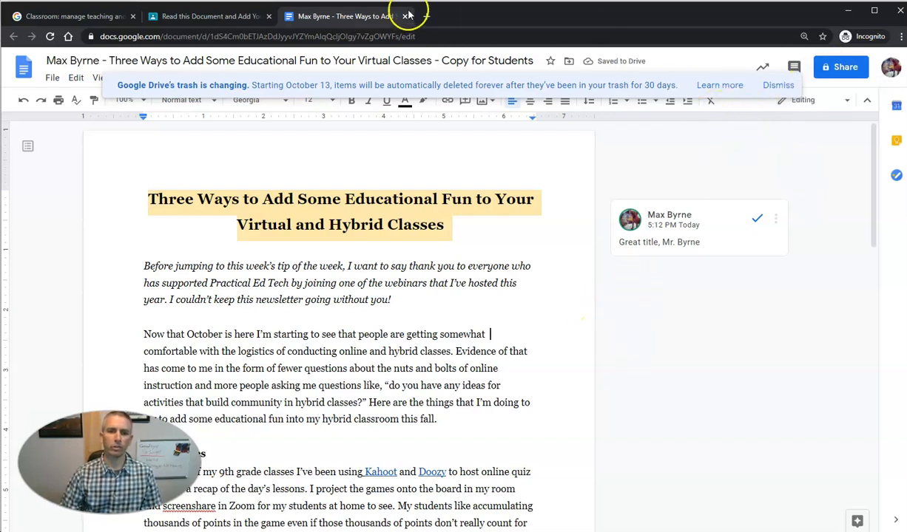
Return to the assignment and attach the Docs copy from Google Drive beside the PDF.
{"action": "left_click", "coordinate": [408, 15]}
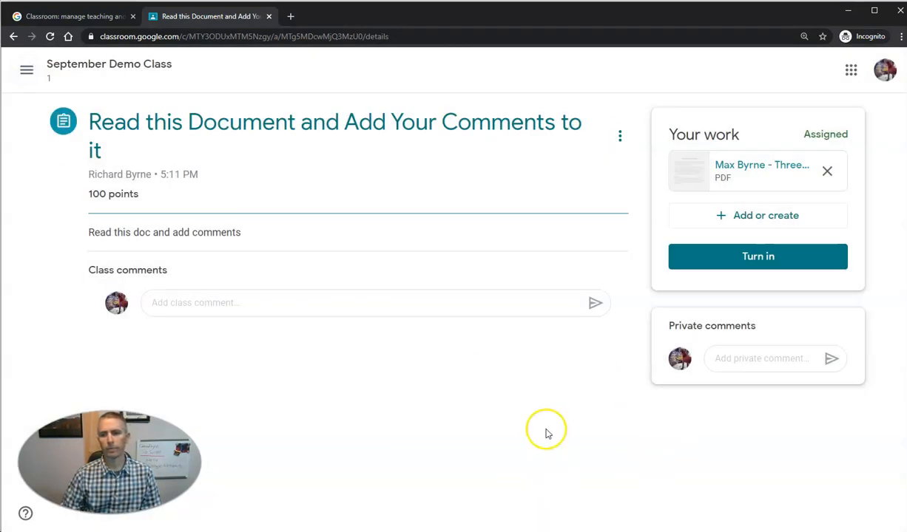
{"action": "mouse_move", "coordinate": [760, 166]}
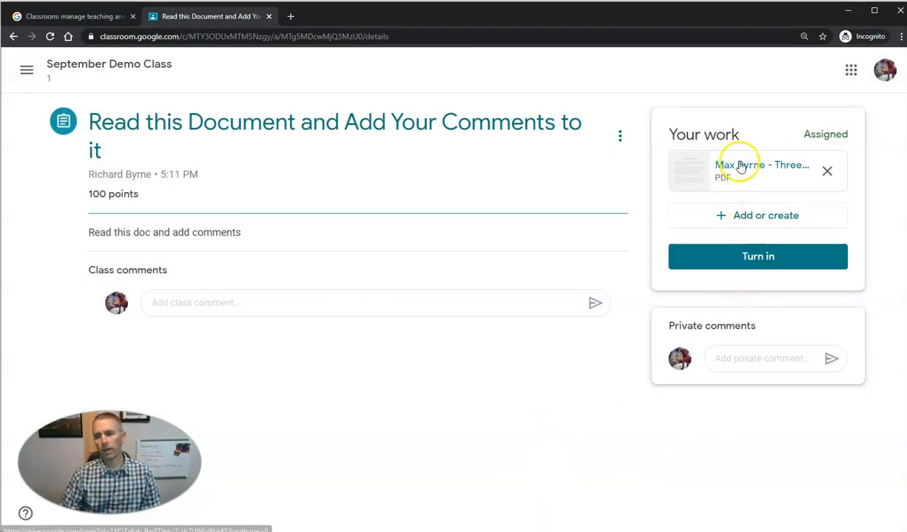
{"action": "mouse_move", "coordinate": [762, 166]}
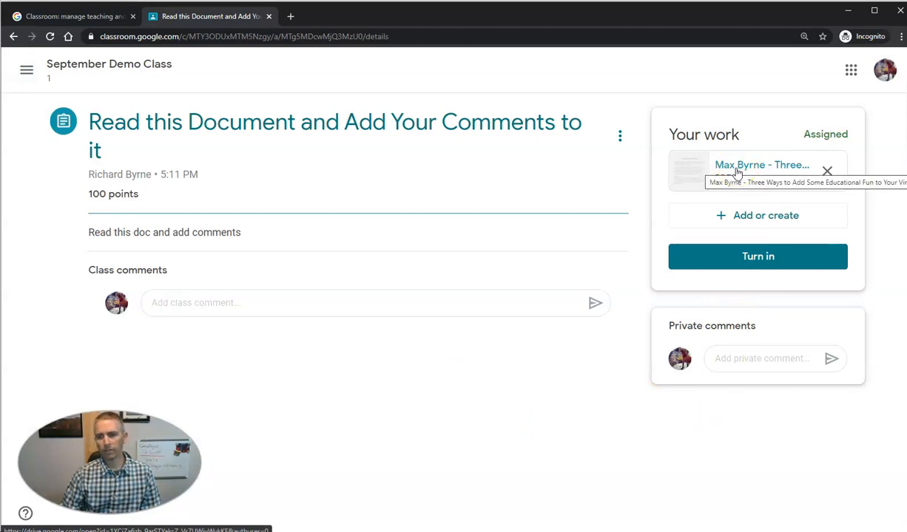
{"action": "mouse_move", "coordinate": [743, 171]}
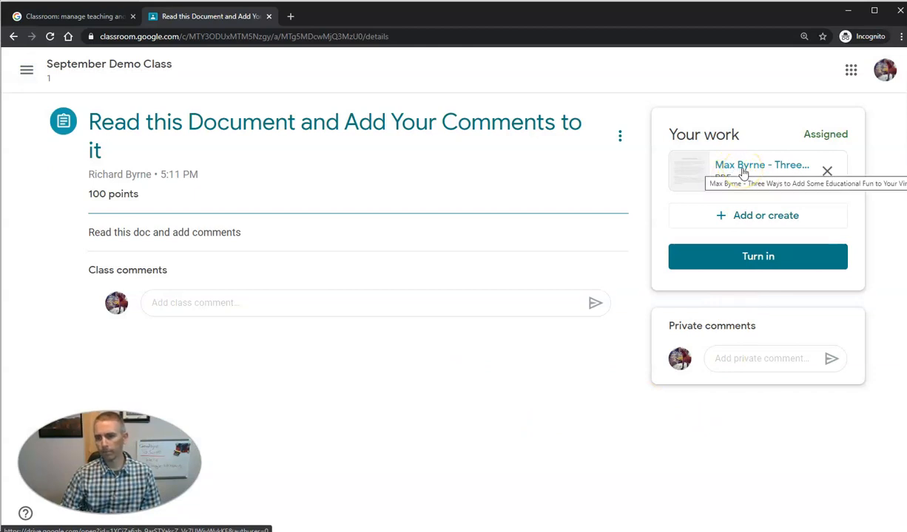
{"action": "left_click", "coordinate": [757, 216]}
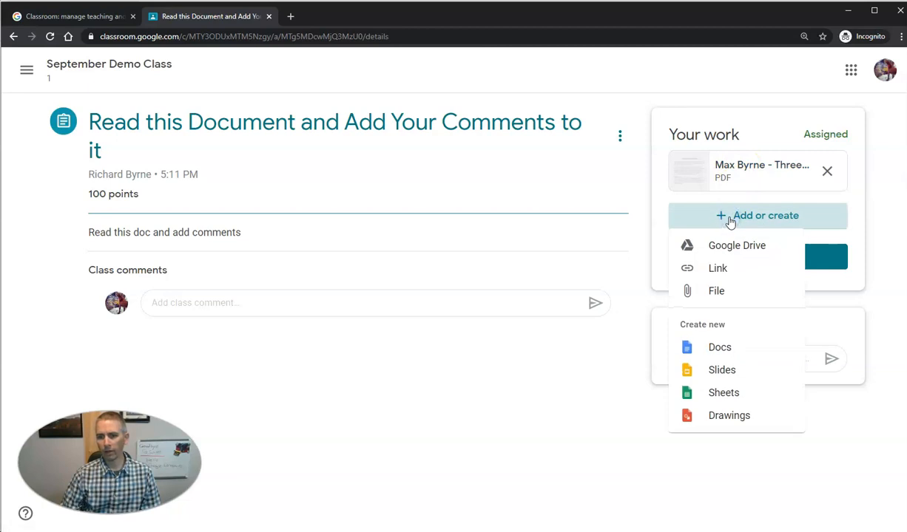
{"action": "mouse_move", "coordinate": [734, 251]}
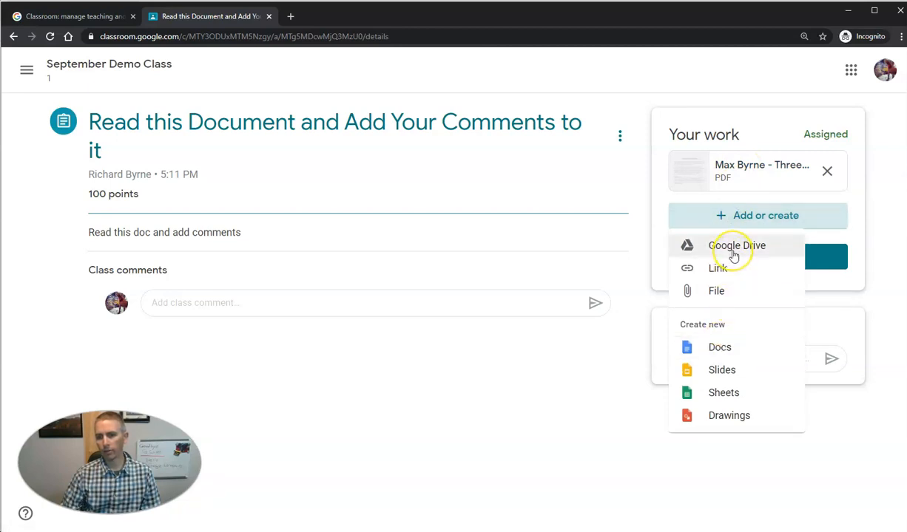
{"action": "left_click", "coordinate": [737, 246]}
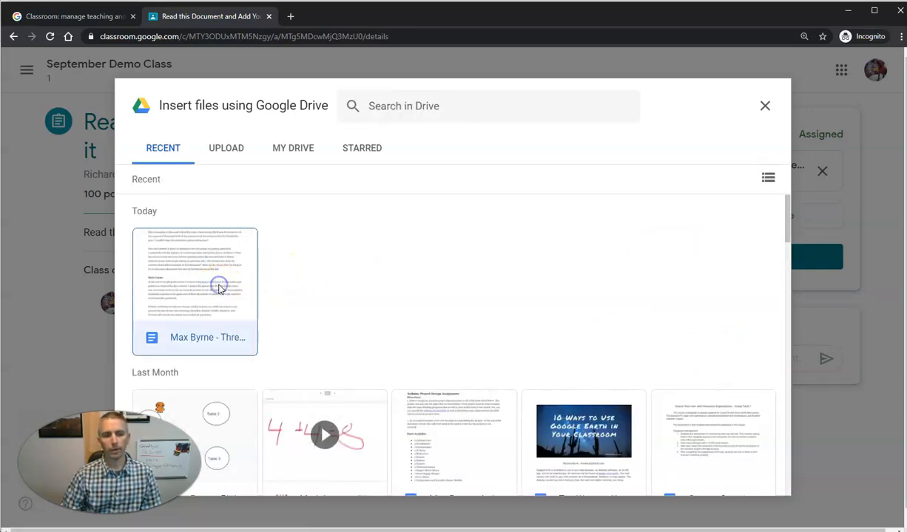
{"action": "left_click", "coordinate": [195, 273]}
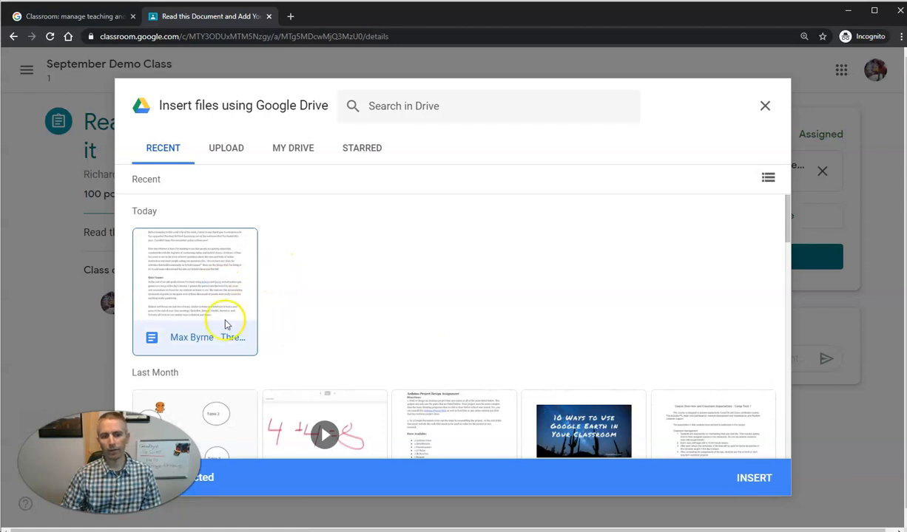
{"action": "left_click", "coordinate": [754, 478]}
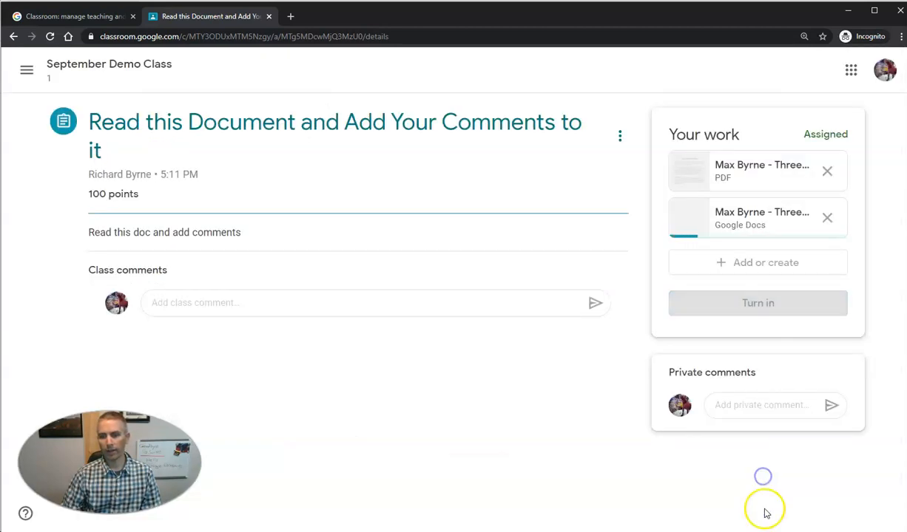
{"action": "mouse_move", "coordinate": [762, 166]}
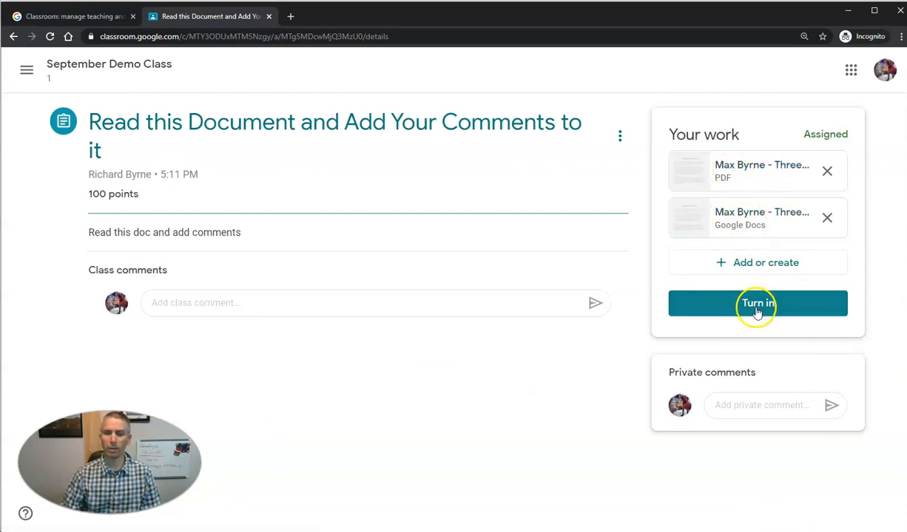
Turn in the assignment with the PDF and commented Docs copy, confirming the submission.
{"action": "left_click", "coordinate": [757, 303]}
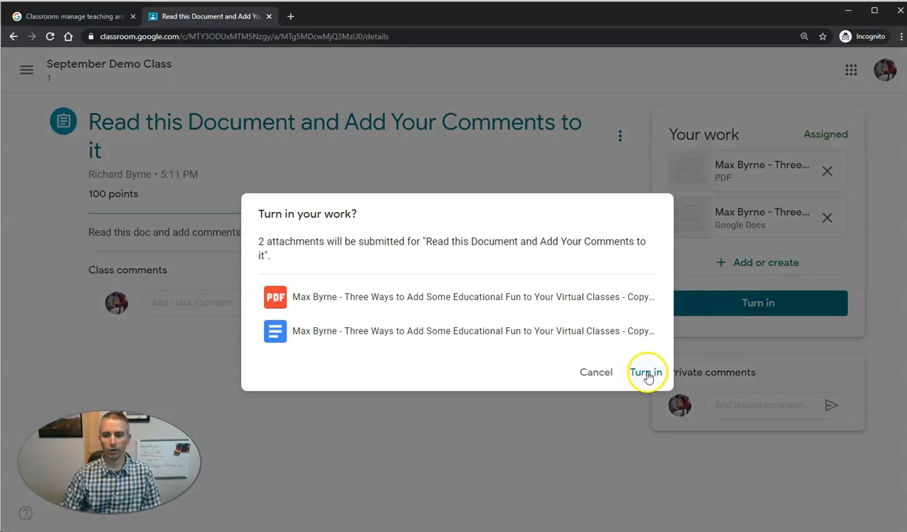
{"action": "mouse_move", "coordinate": [358, 331]}
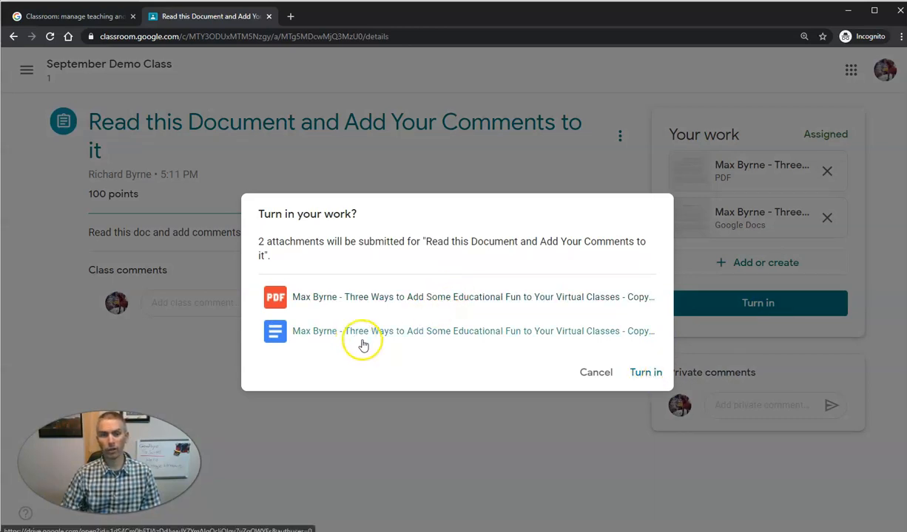
{"action": "left_click", "coordinate": [645, 373]}
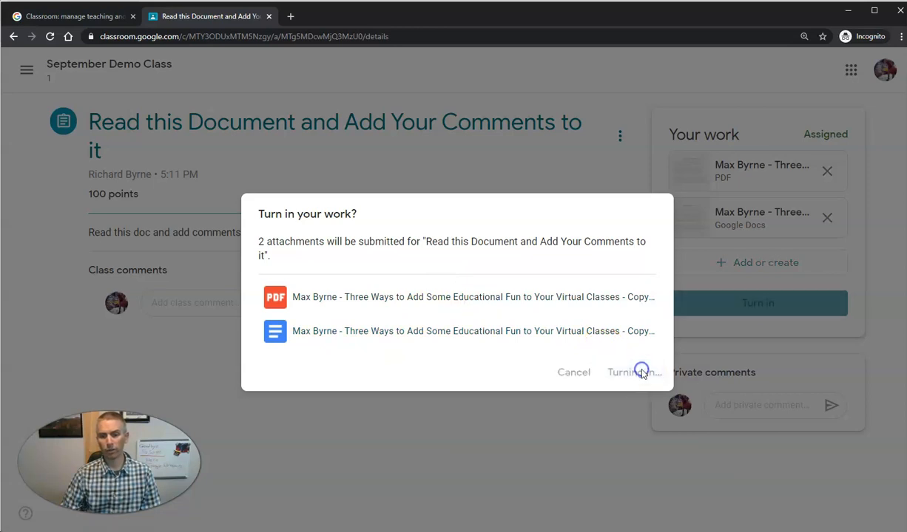